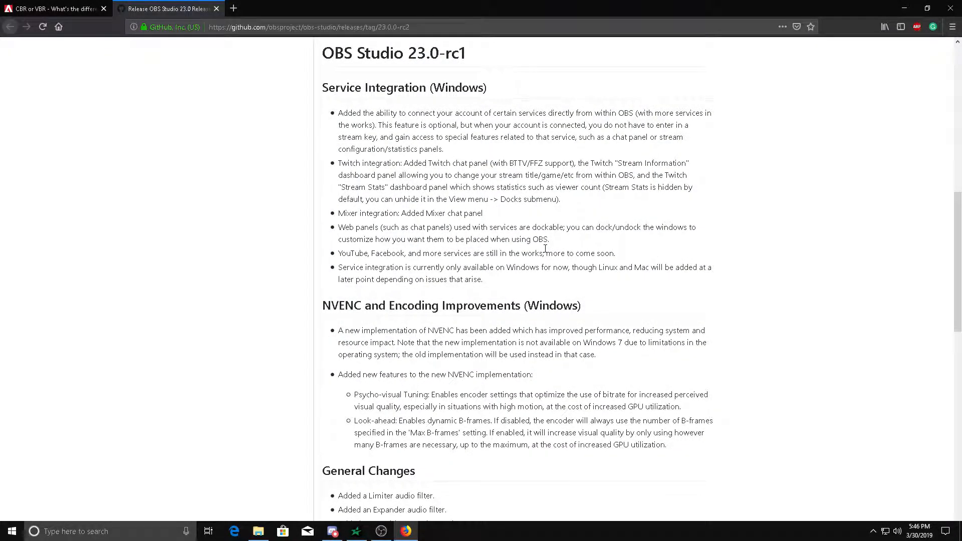
pyautogui.moveTo(337, 69)
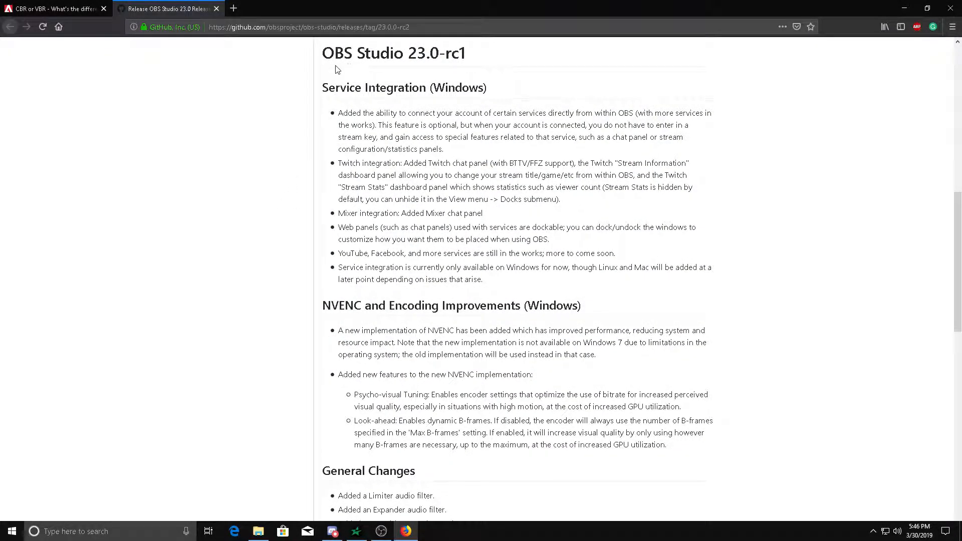
pyautogui.moveTo(411, 69)
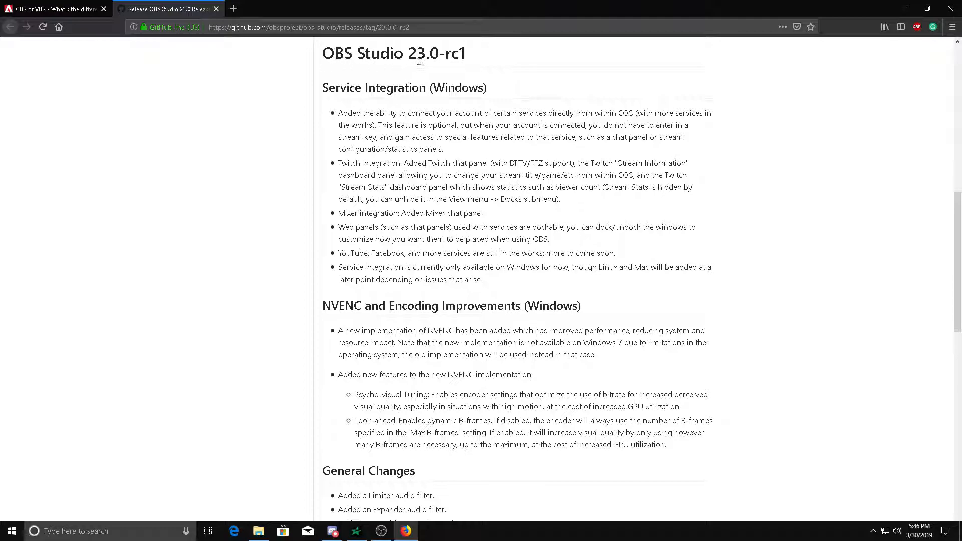
pyautogui.moveTo(451, 72)
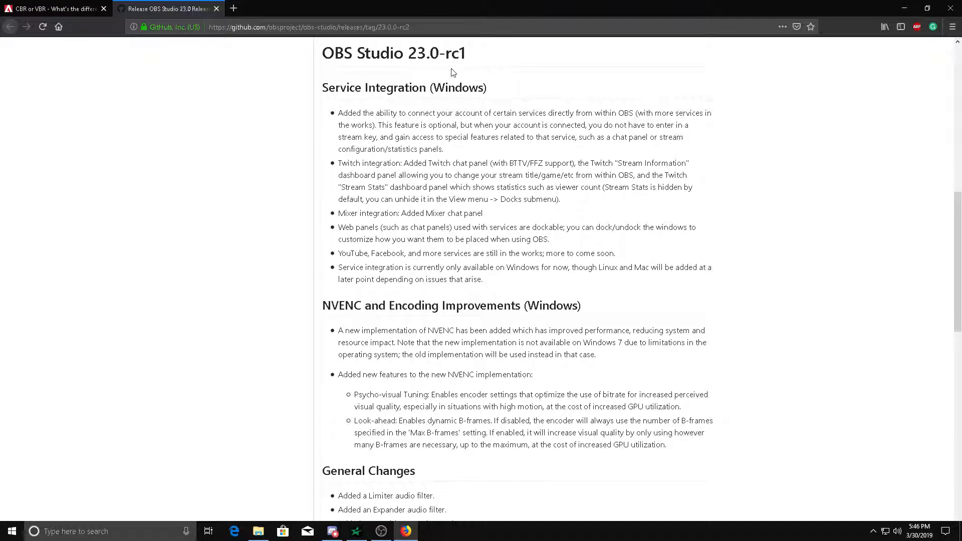
pyautogui.moveTo(426, 70)
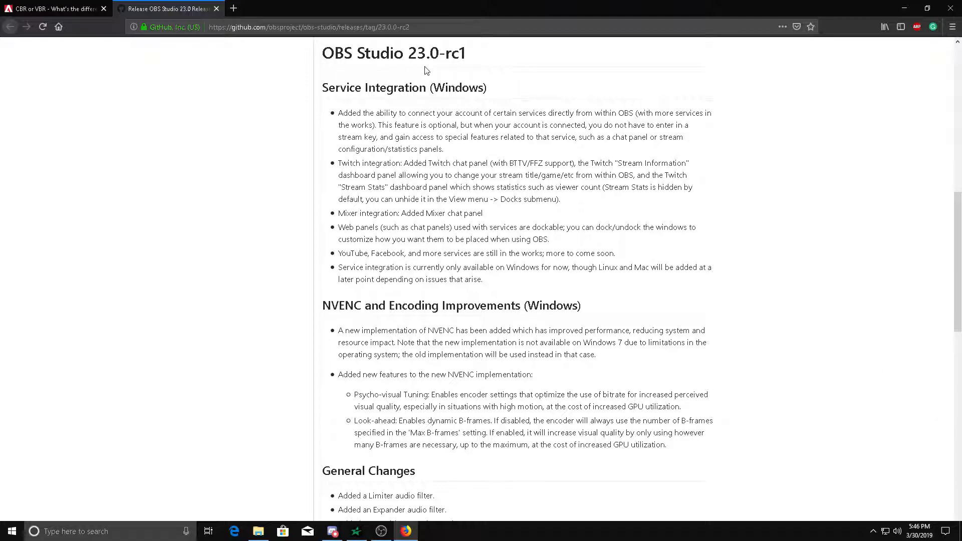
pyautogui.moveTo(470, 101)
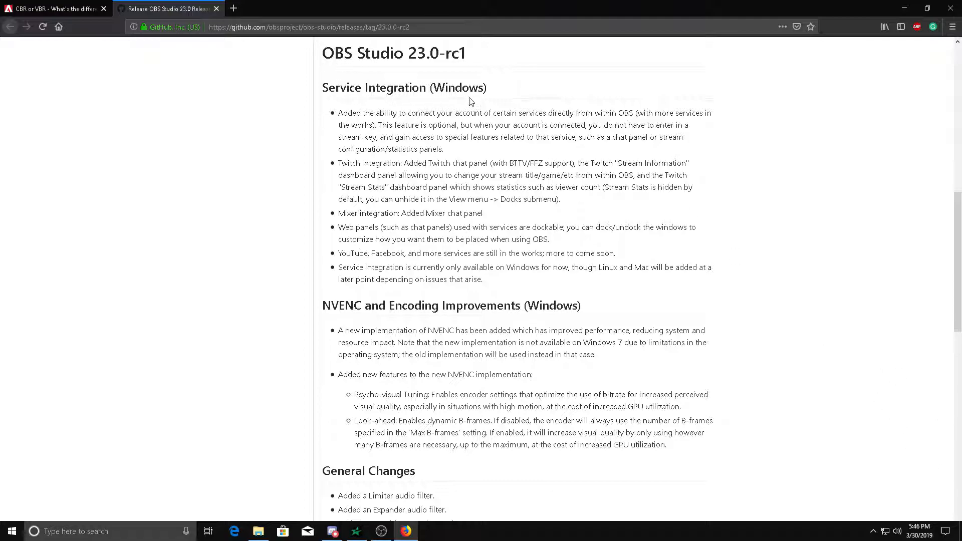
# - Scroll down through the CBR vs VBR article in Firefox
pyautogui.scroll(-3)
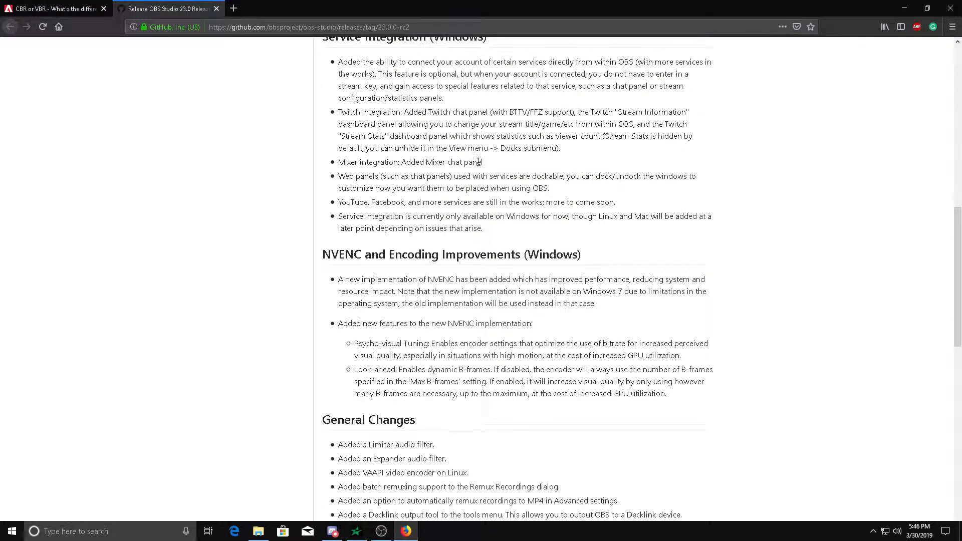
pyautogui.scroll(-3)
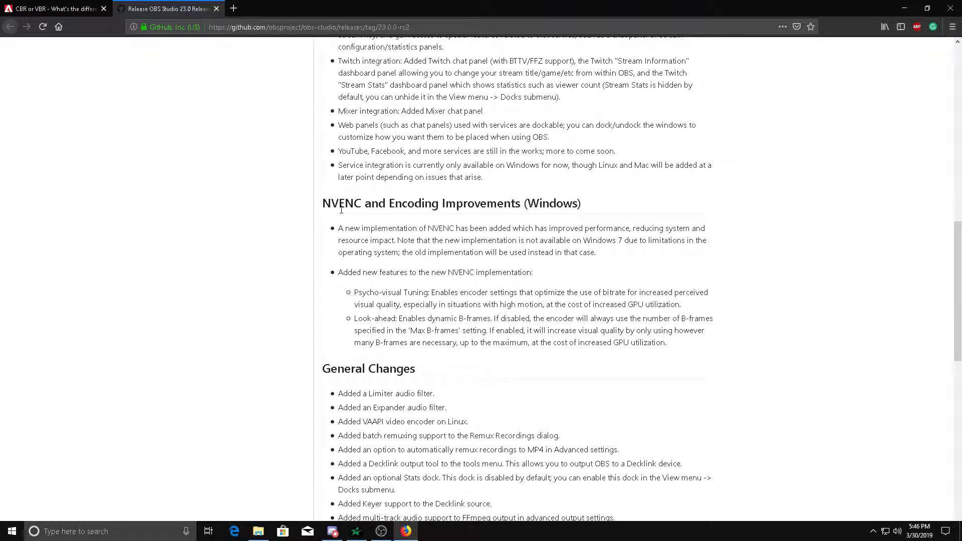
pyautogui.moveTo(341, 218)
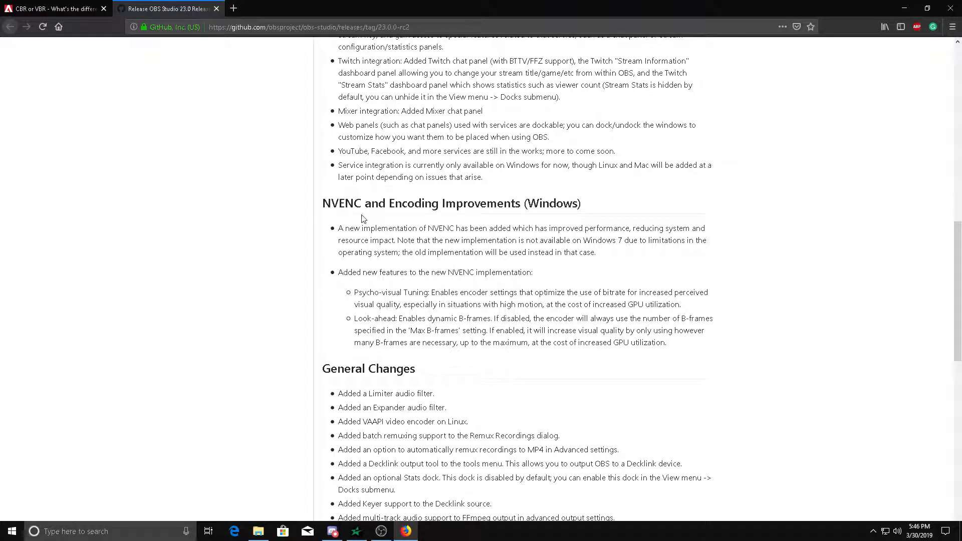
pyautogui.moveTo(420, 252)
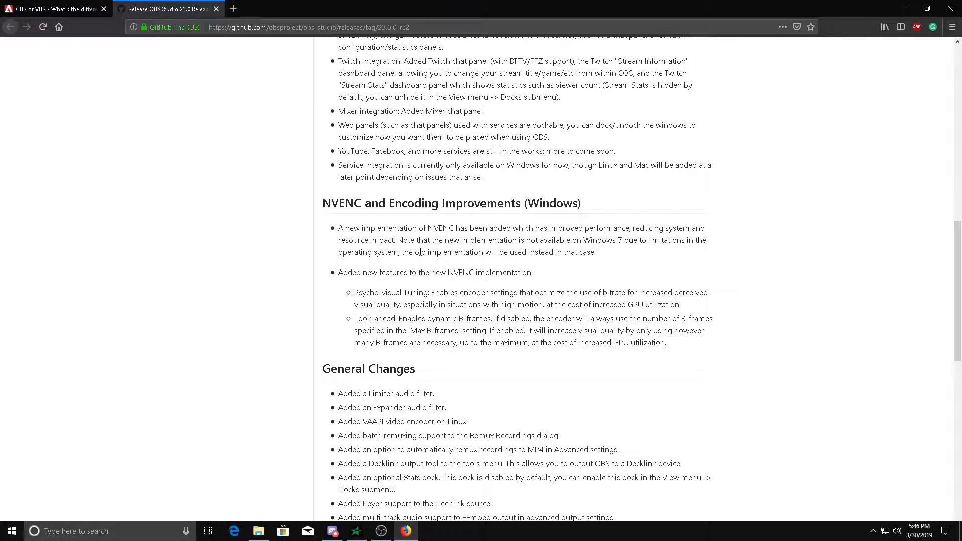
pyautogui.moveTo(454, 244)
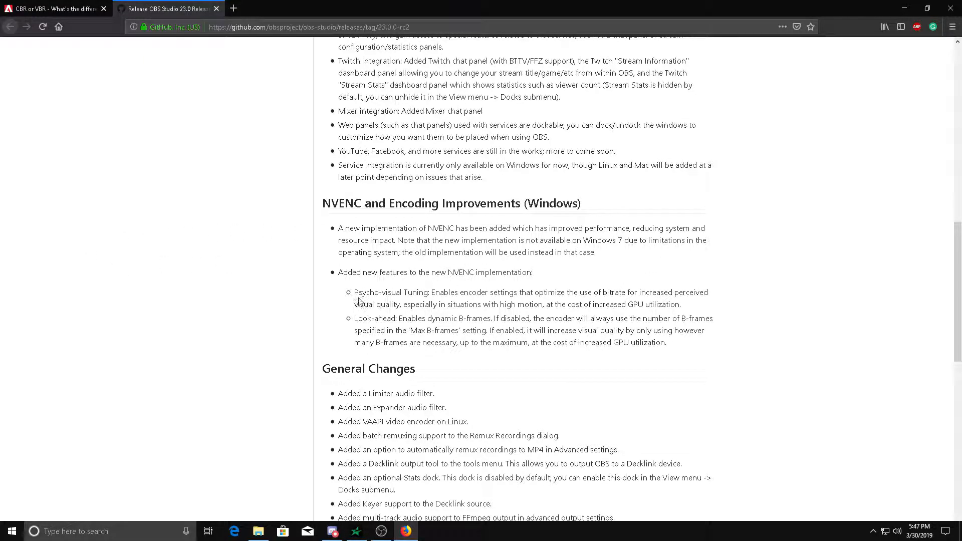
pyautogui.moveTo(549, 326)
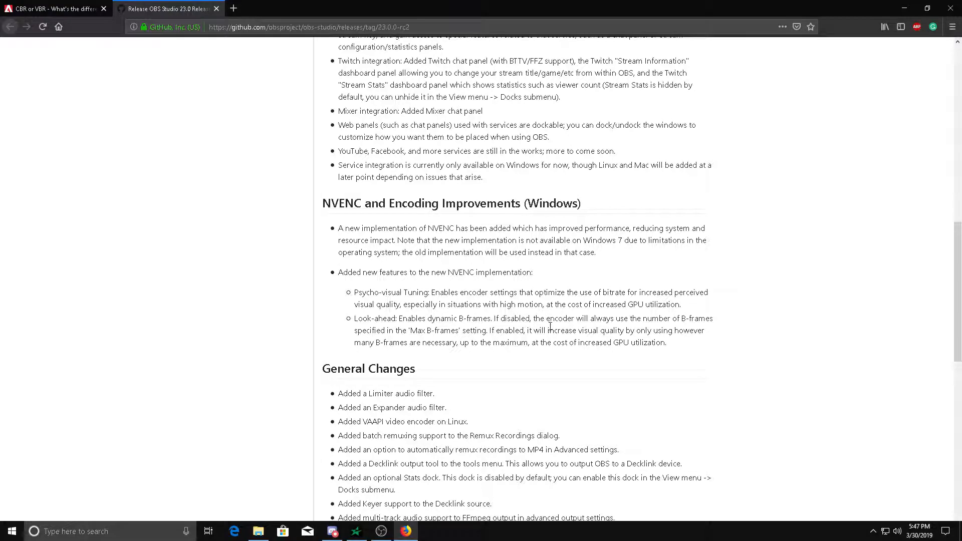
pyautogui.moveTo(390, 320)
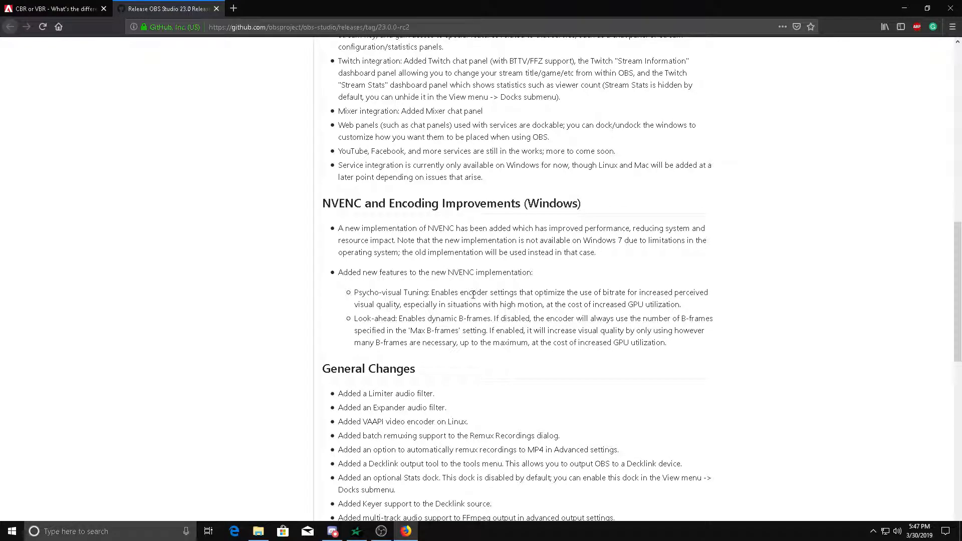
pyautogui.moveTo(663, 297)
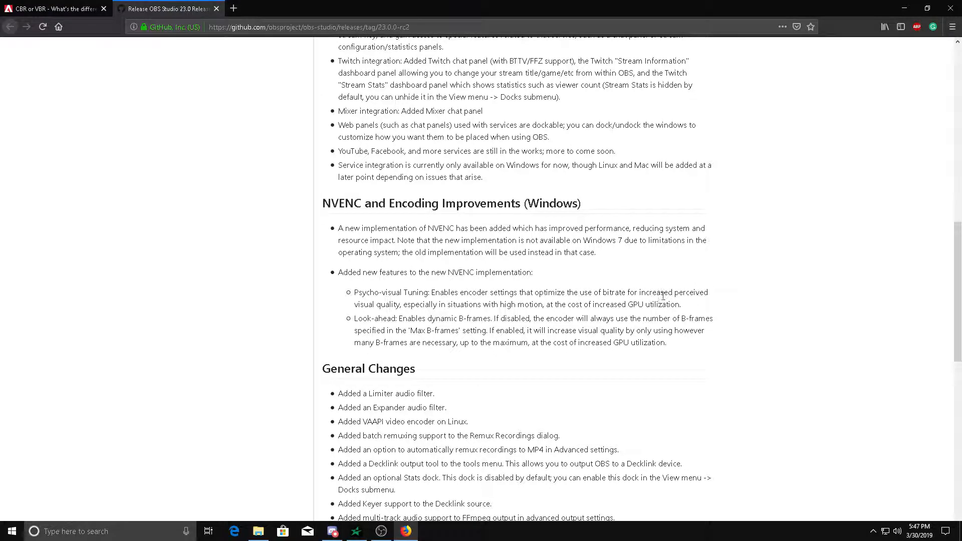
pyautogui.moveTo(443, 310)
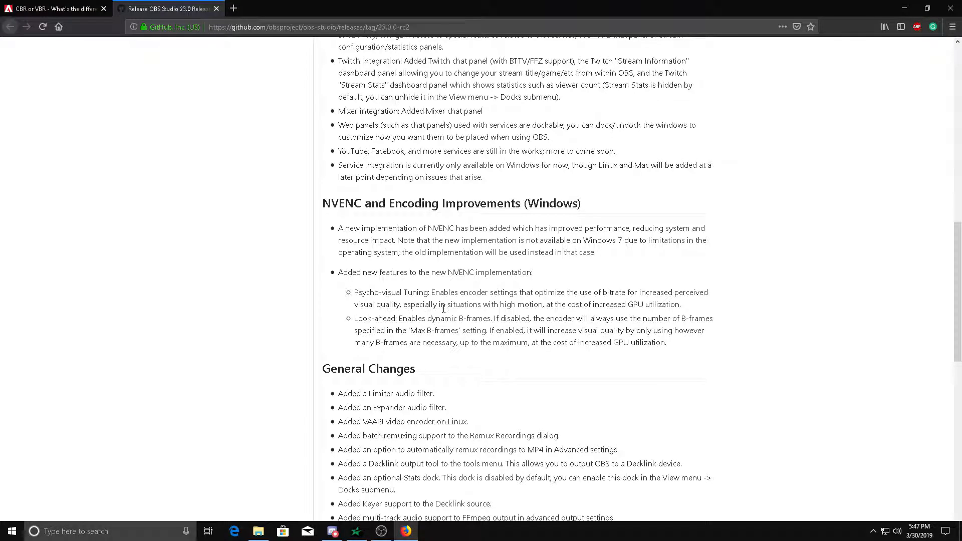
pyautogui.moveTo(600, 303)
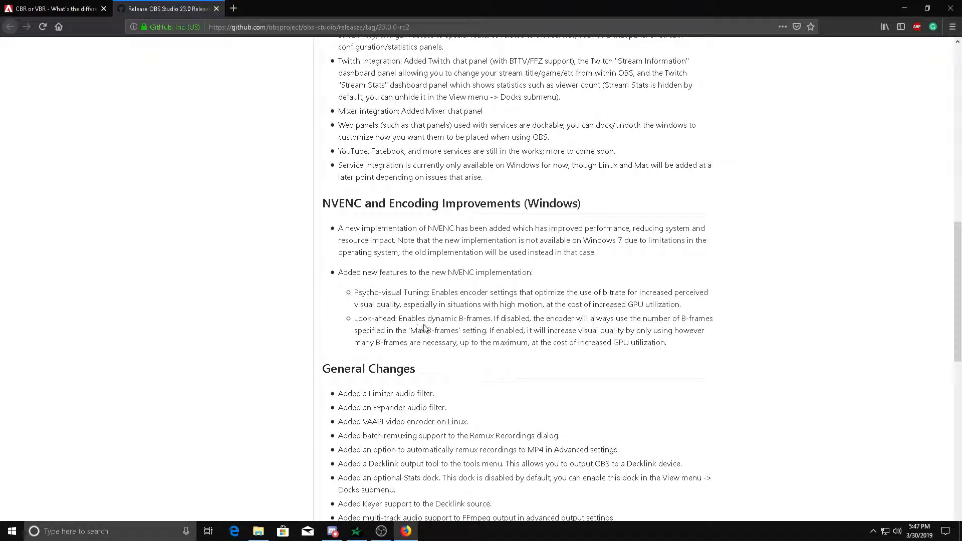
pyautogui.moveTo(573, 329)
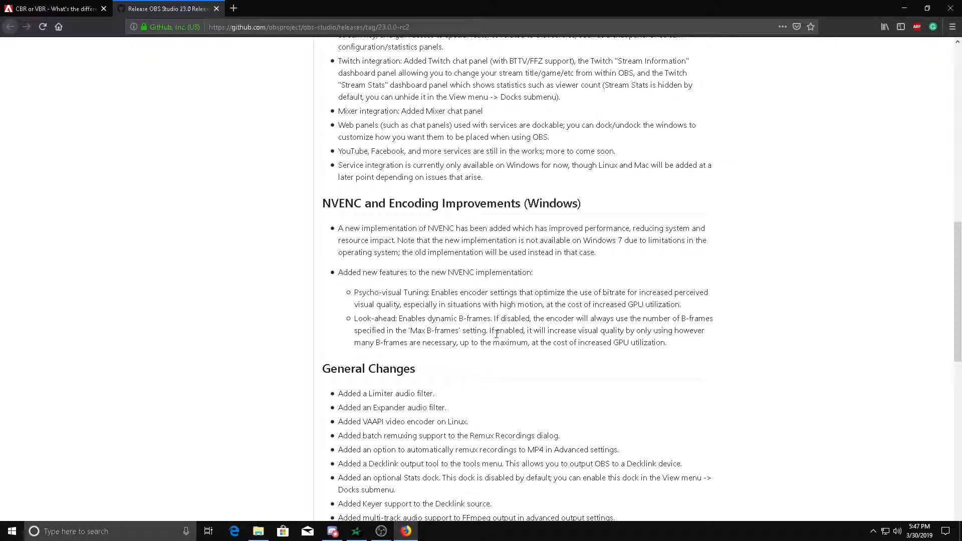
pyautogui.moveTo(460, 327)
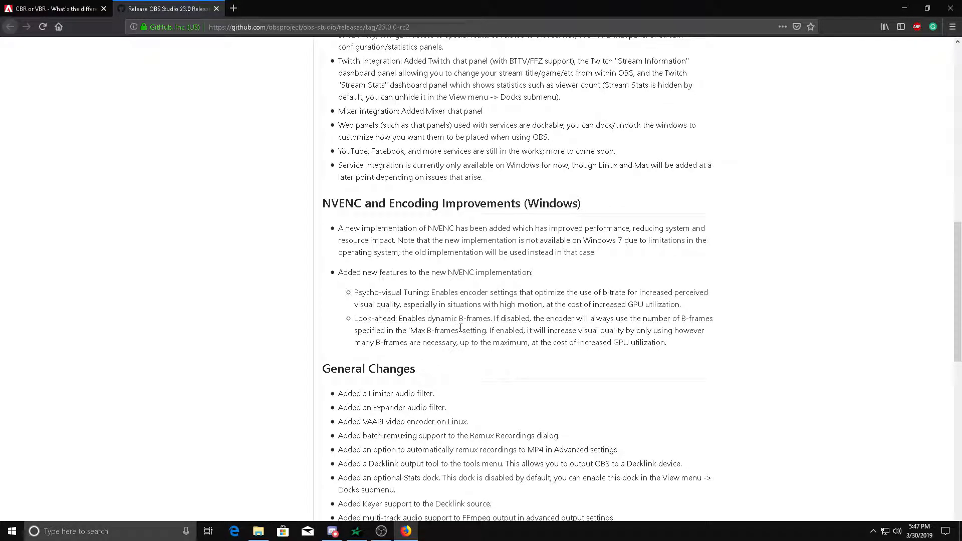
pyautogui.scroll(-3)
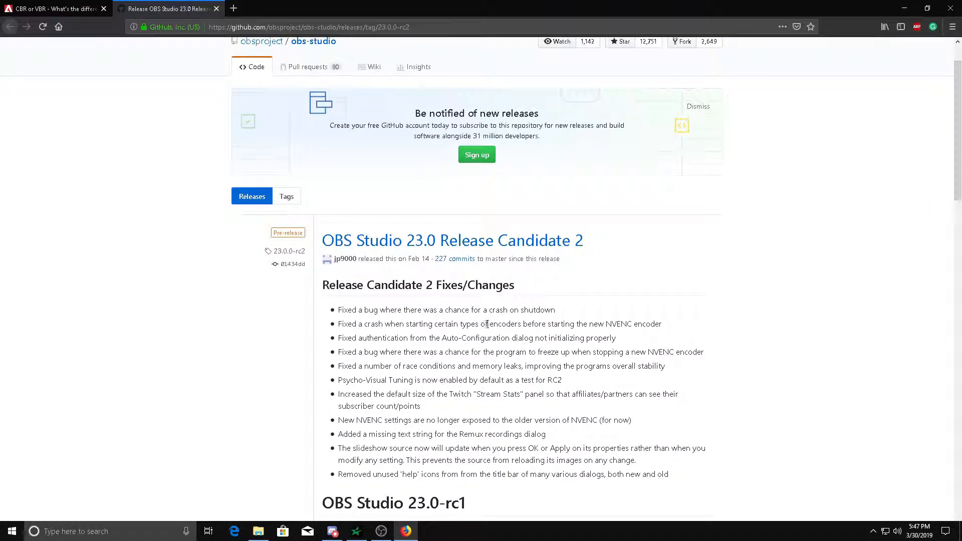
pyautogui.scroll(-3)
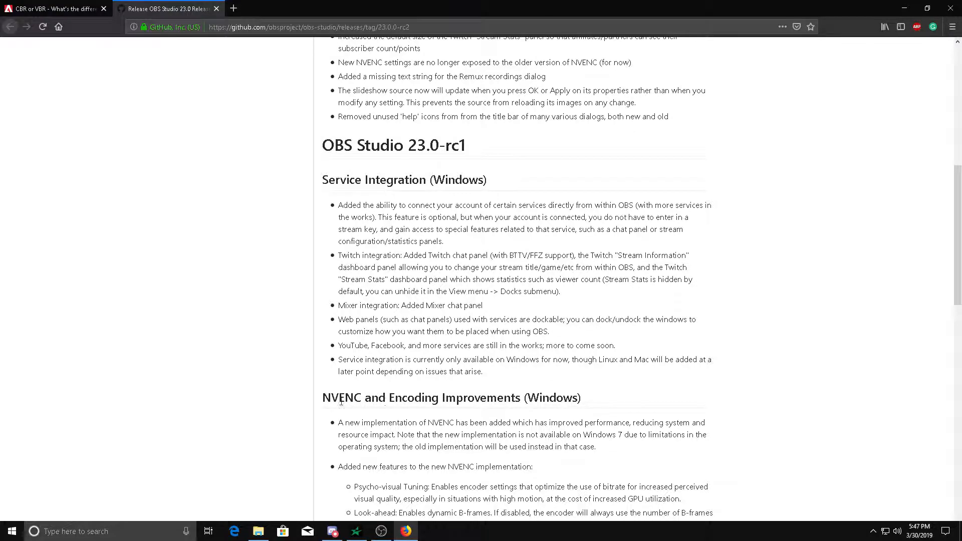
pyautogui.scroll(-3)
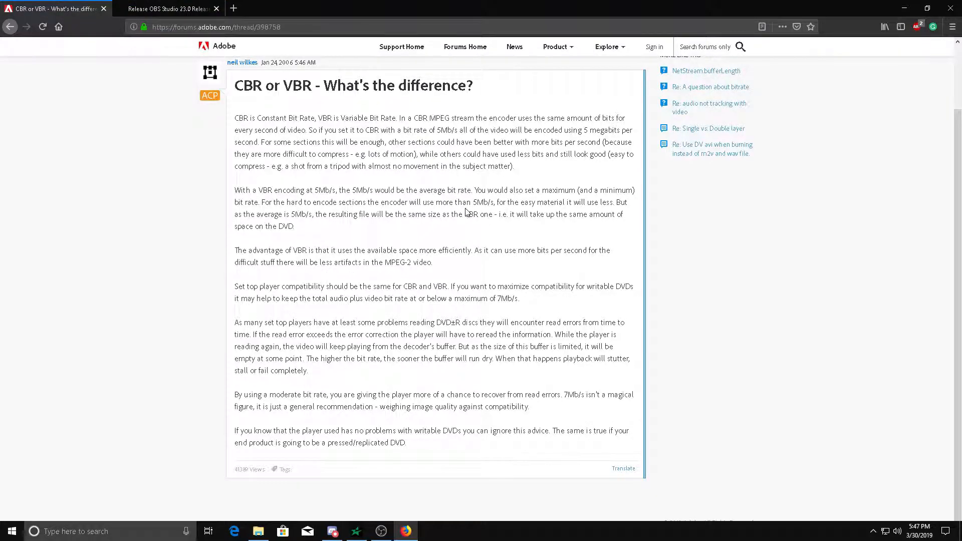
pyautogui.moveTo(398, 238)
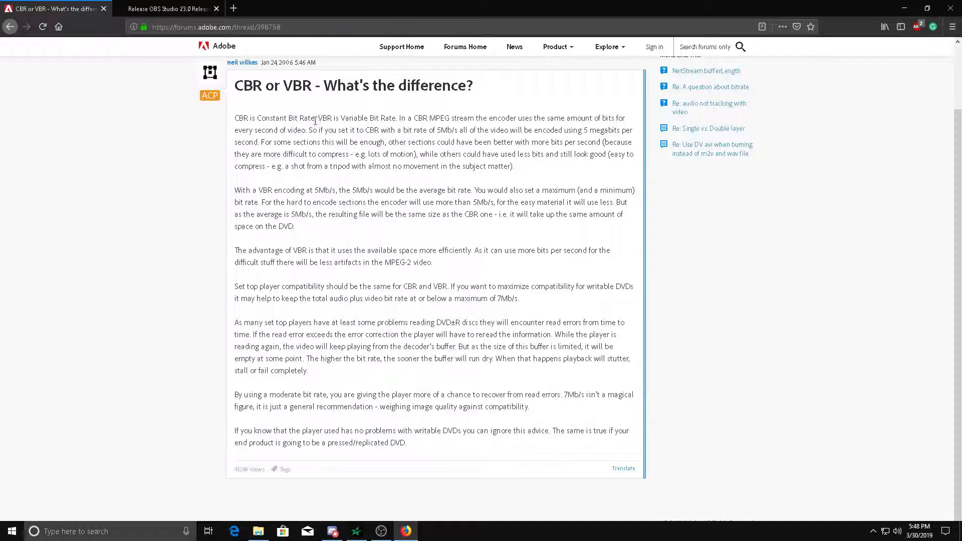
pyautogui.moveTo(466, 273)
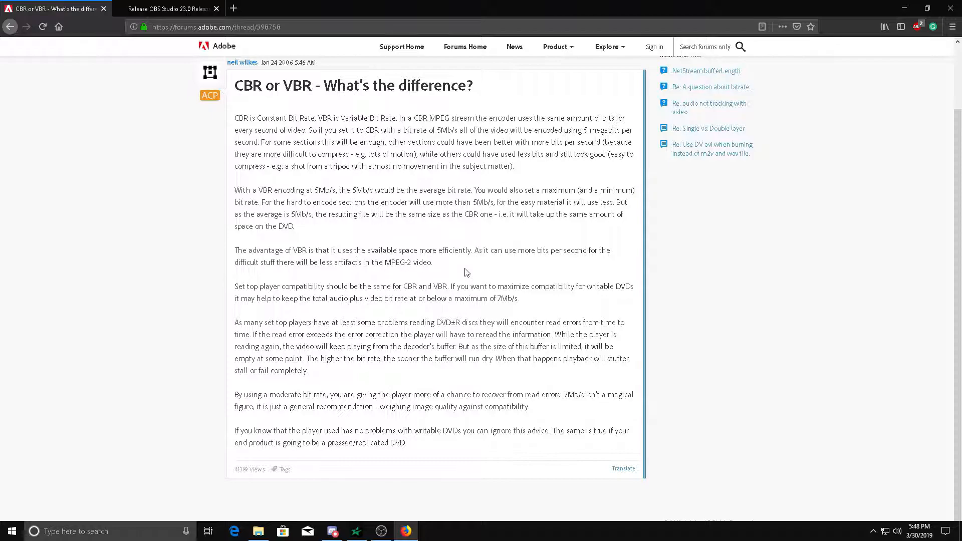
pyautogui.moveTo(412, 231)
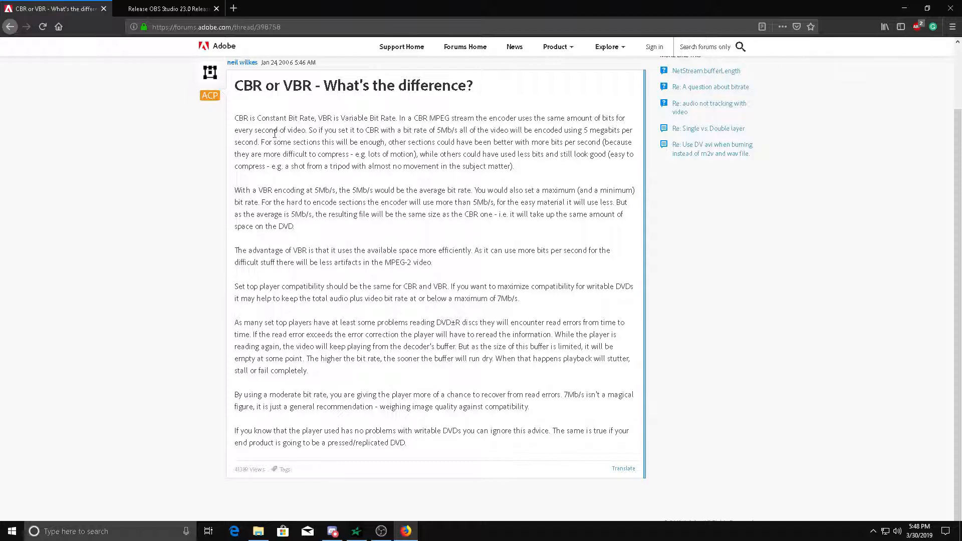
pyautogui.moveTo(346, 103)
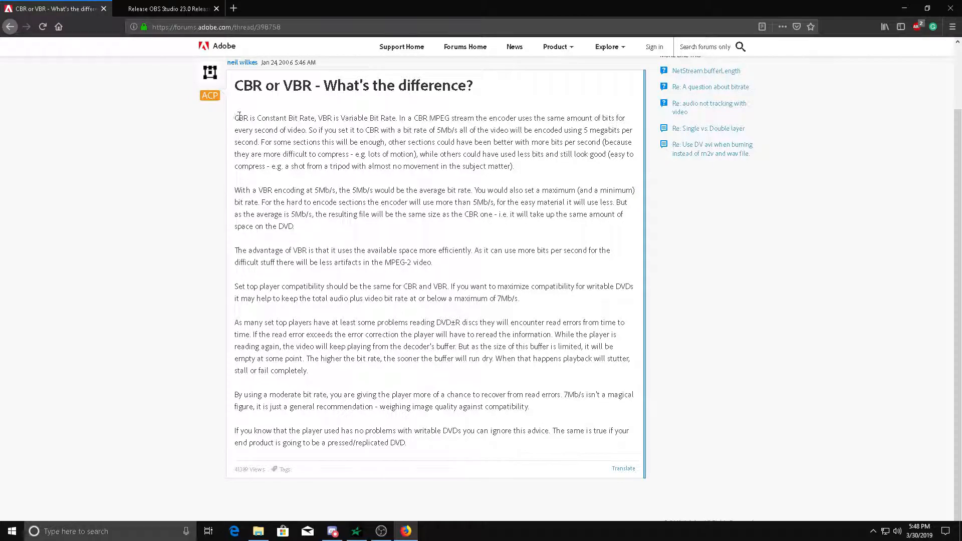
# - Highlight the article sentence that defines CBR and VBR
pyautogui.moveTo(235, 117); pyautogui.dragTo(553, 117)
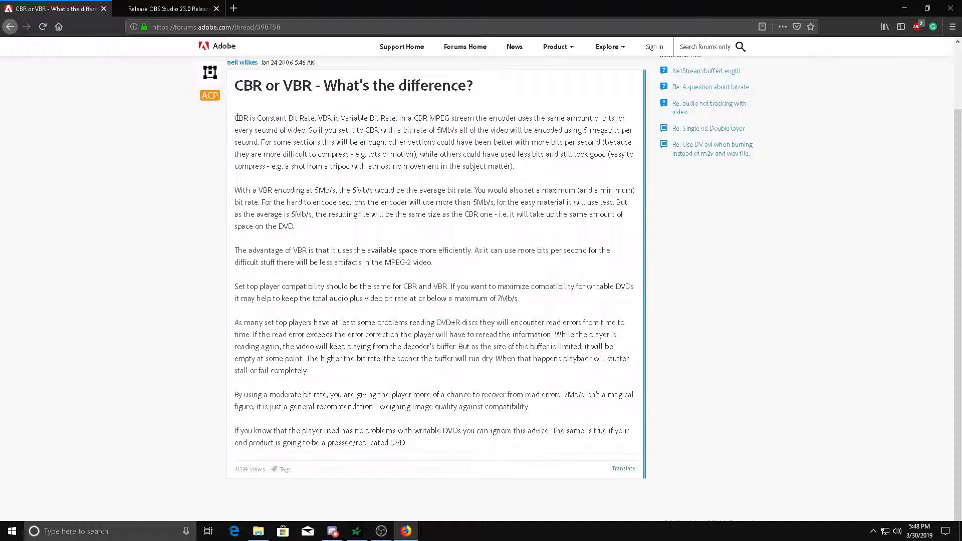
pyautogui.doubleClick(239, 117)
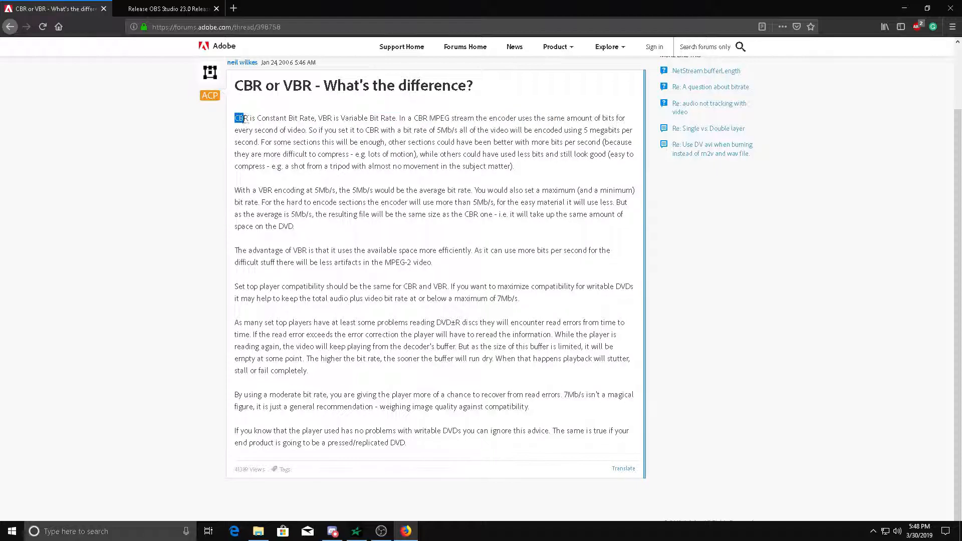
pyautogui.moveTo(234, 118); pyautogui.dragTo(626, 118)
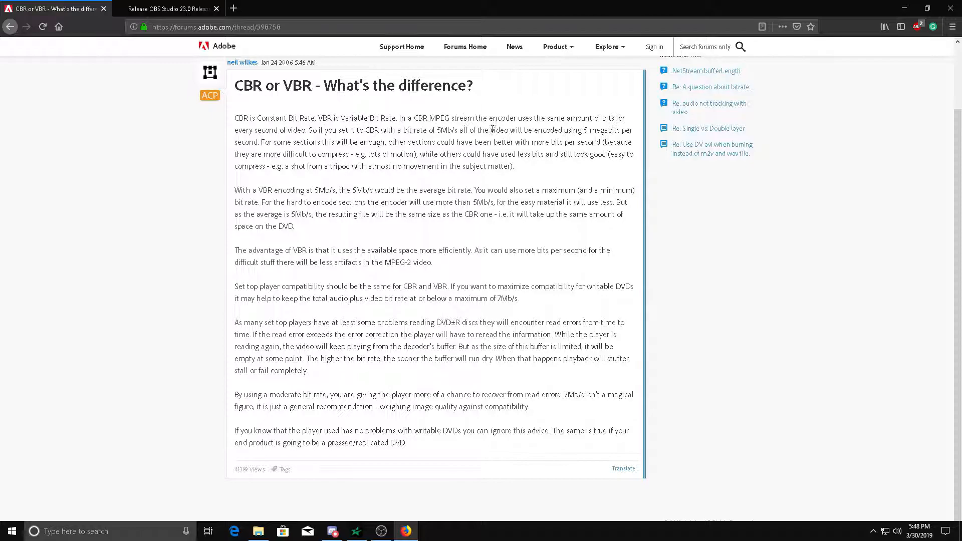
pyautogui.doubleClick(241, 118)
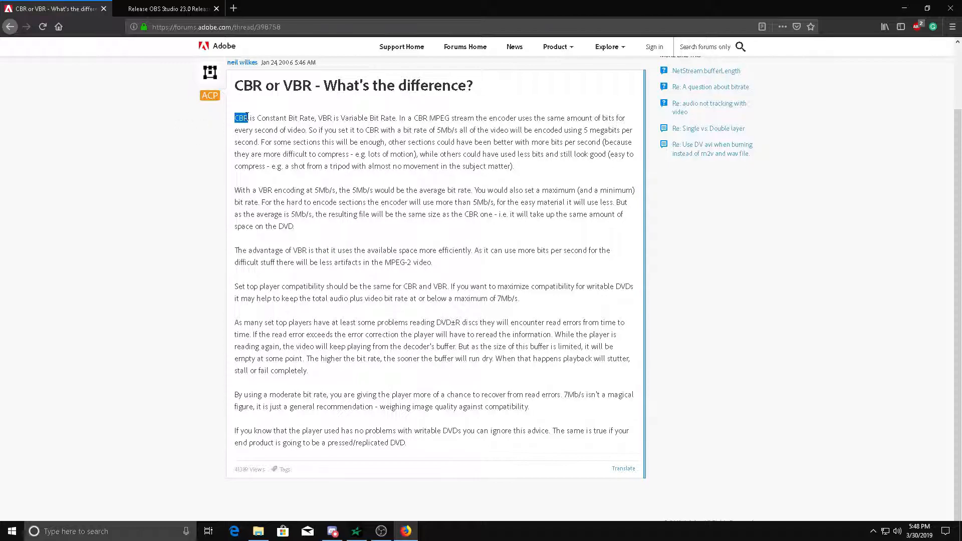
pyautogui.moveTo(242, 119); pyautogui.dragTo(457, 118)
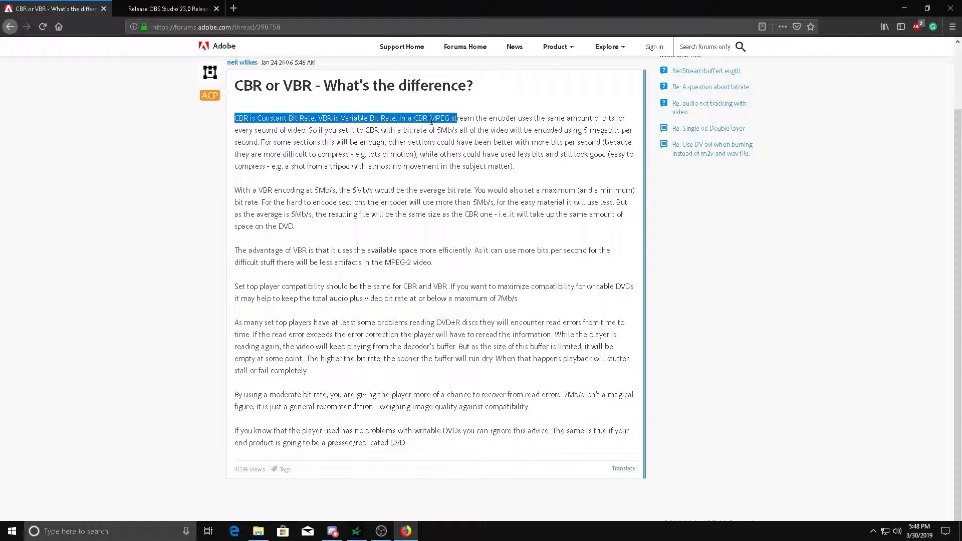
pyautogui.moveTo(431, 118); pyautogui.dragTo(502, 119)
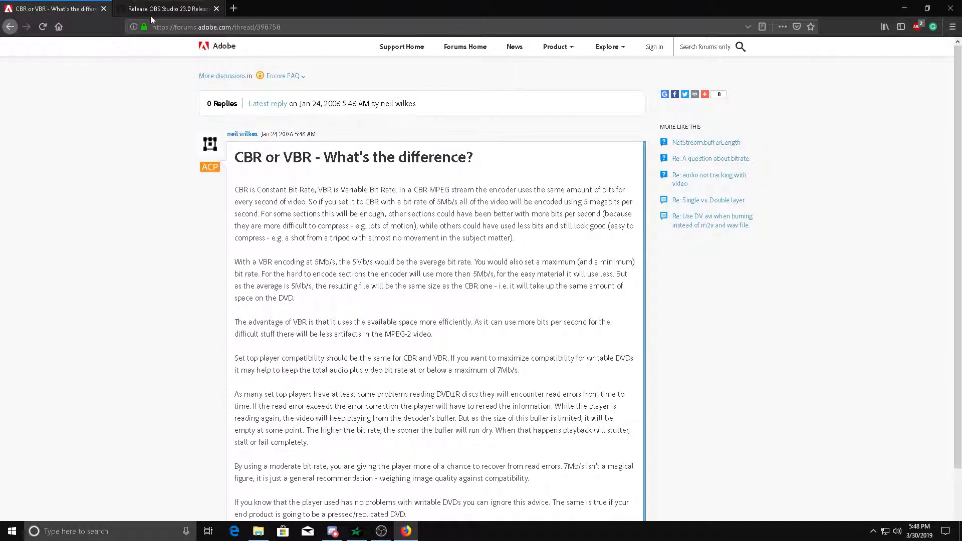
# - Switch to the OBS Studio 23.0 release notes and scroll to the NVENC improvements section
pyautogui.click(165, 9)
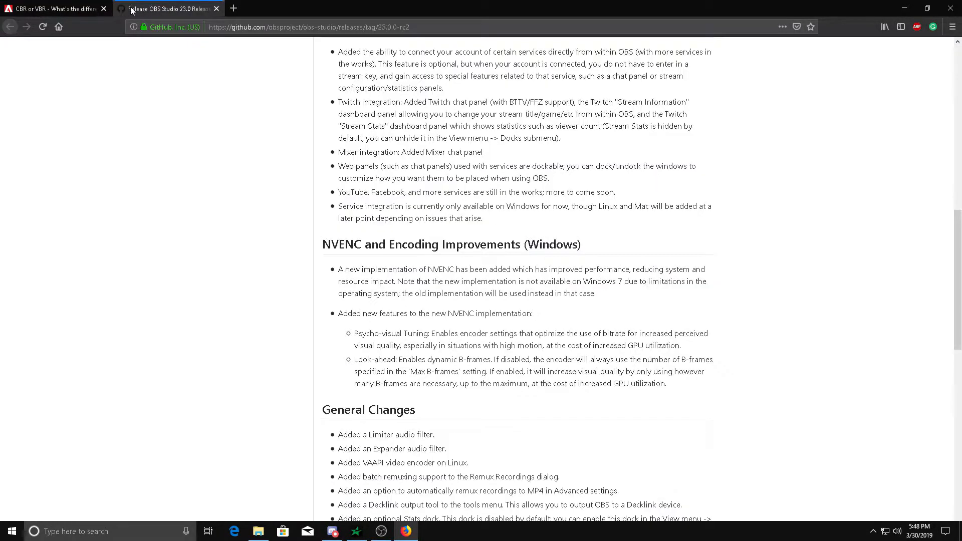
pyautogui.click(55, 9)
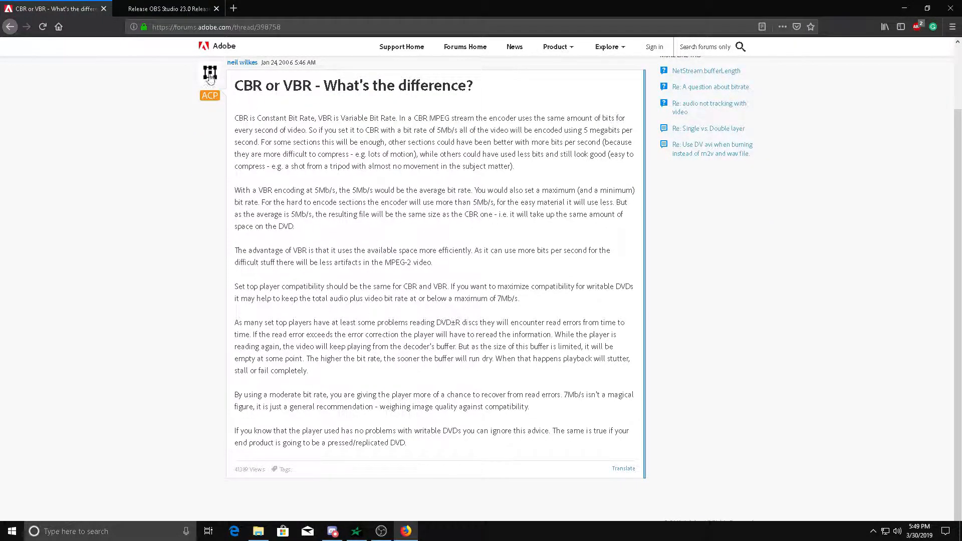
pyautogui.click(171, 8)
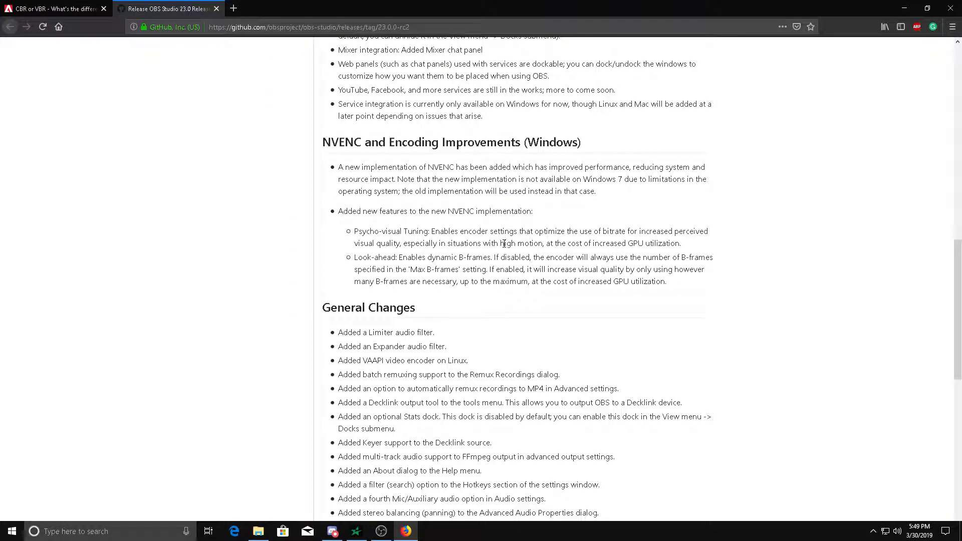
pyautogui.scroll(3)
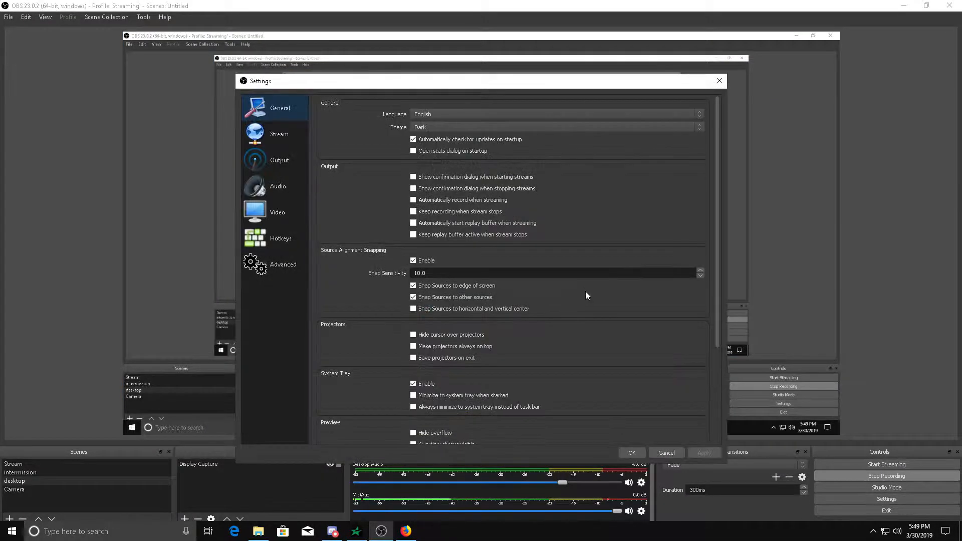
# - Browse the Start menu app list and reveal the desktop with the OBS Studio shortcut
pyautogui.click(279, 161)
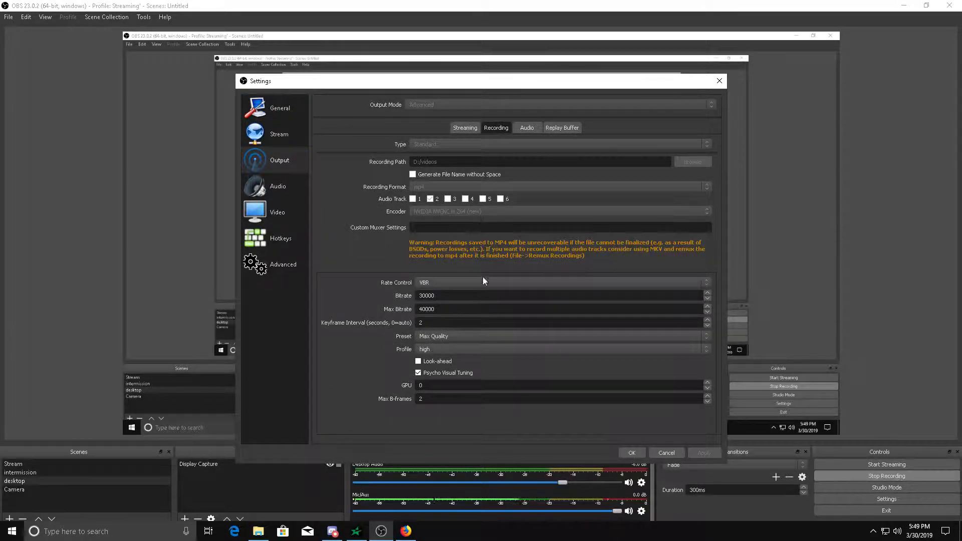
pyautogui.moveTo(521, 197)
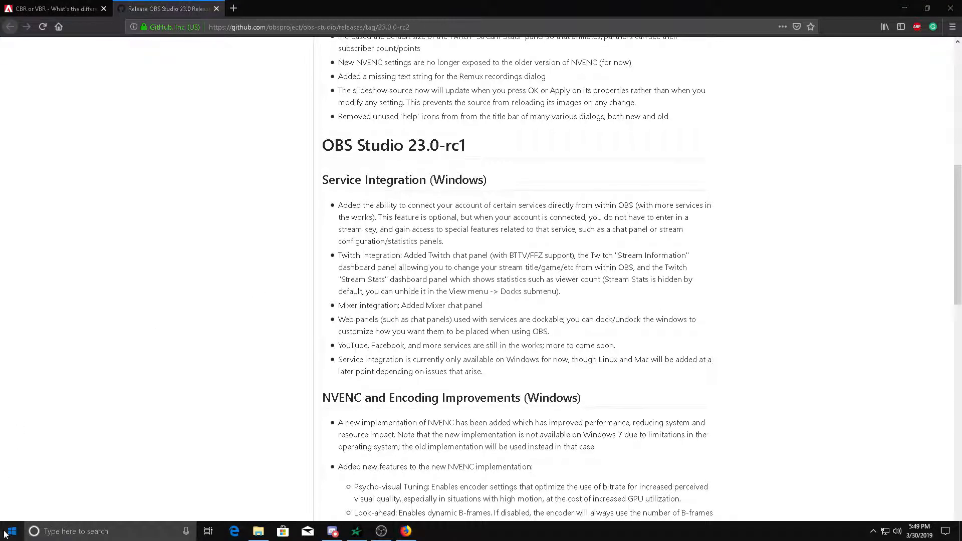
pyautogui.click(9, 531)
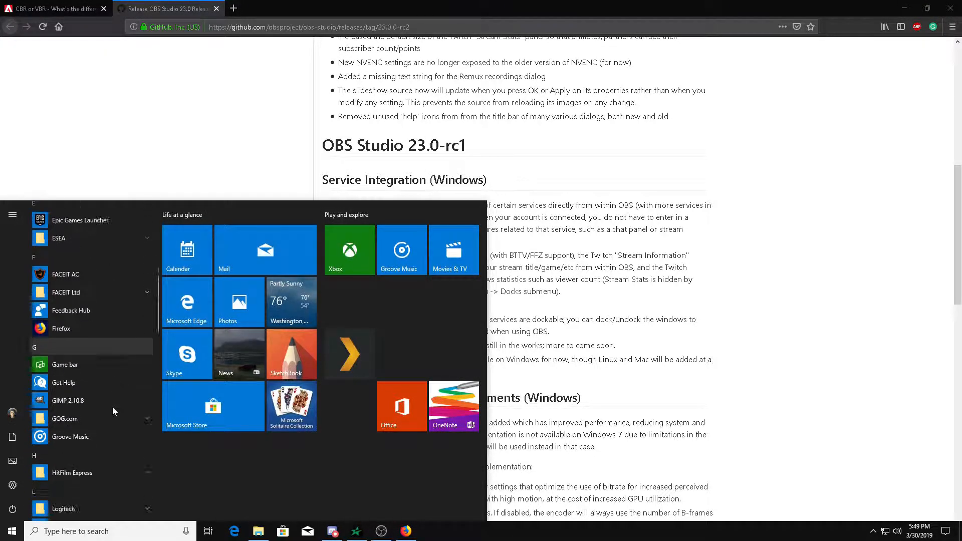
pyautogui.scroll(-3)
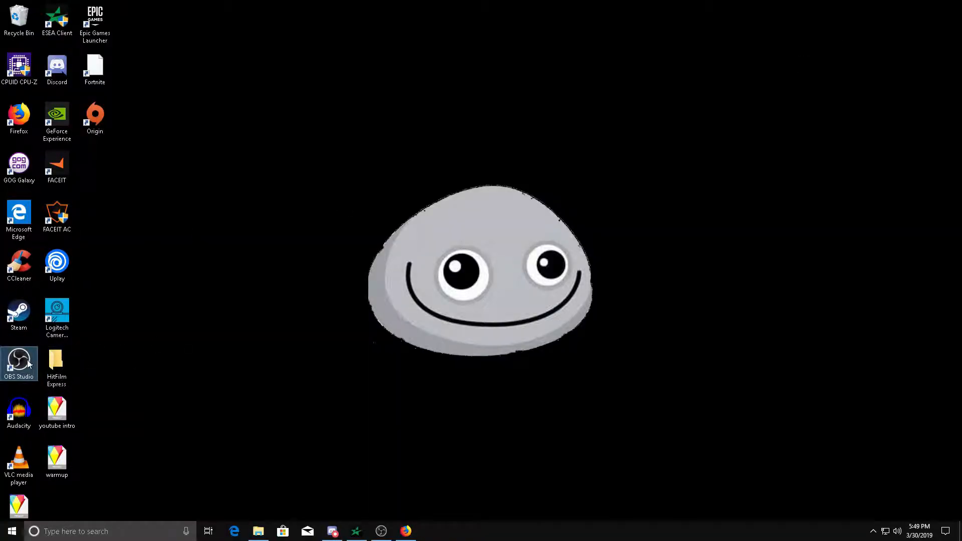
pyautogui.moveTo(19, 362)
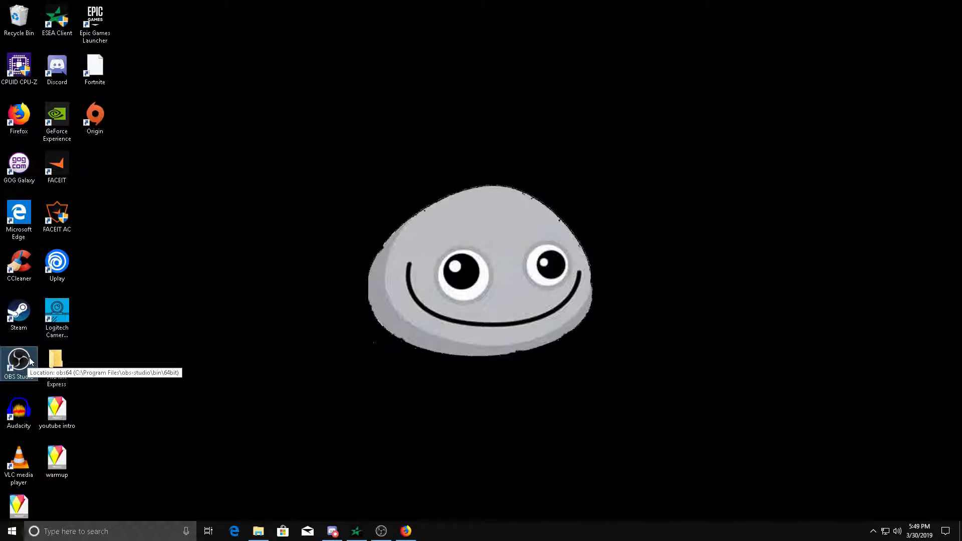
# - Launch OBS Studio and show Output > Recording with NVENC H.264 (new), VBR 30000/40000, Max Quality
pyautogui.doubleClick(18, 361)
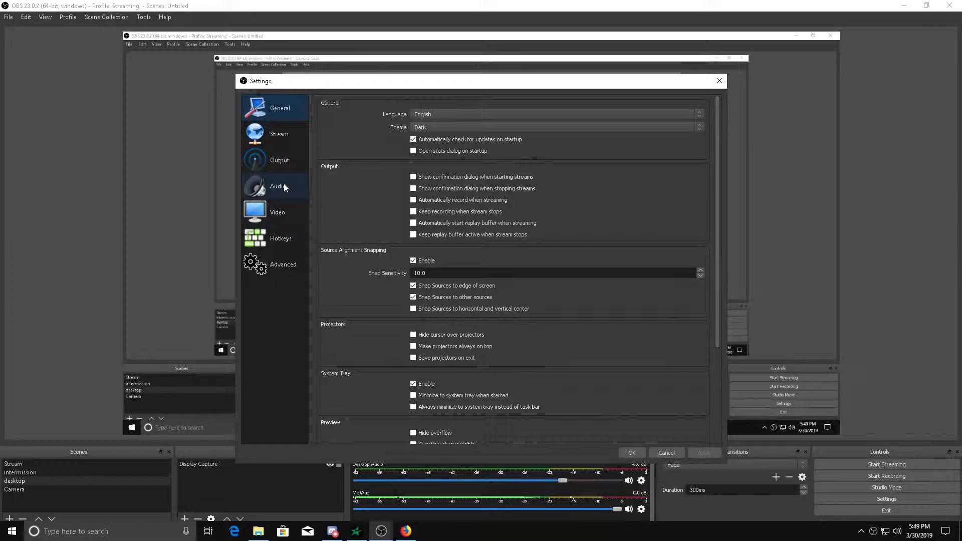
pyautogui.click(280, 160)
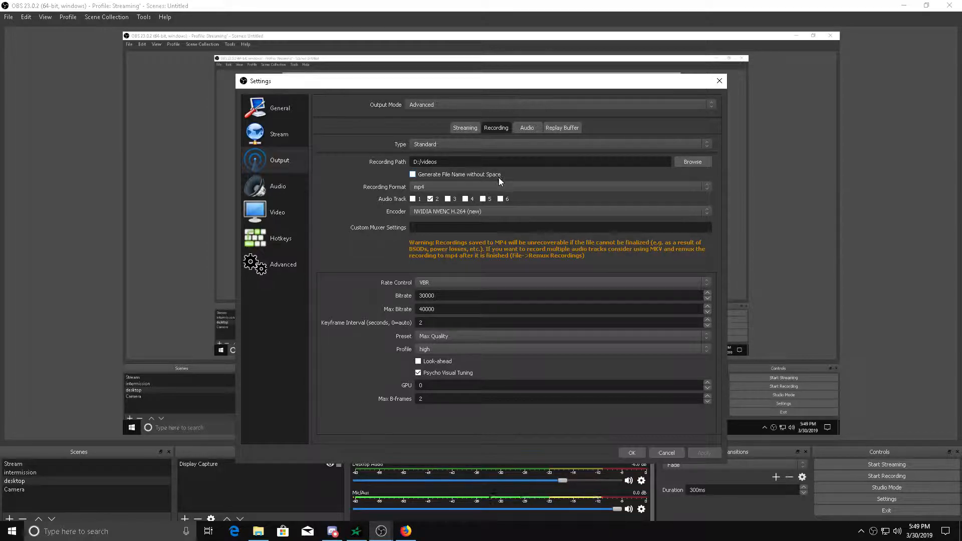
pyautogui.click(558, 211)
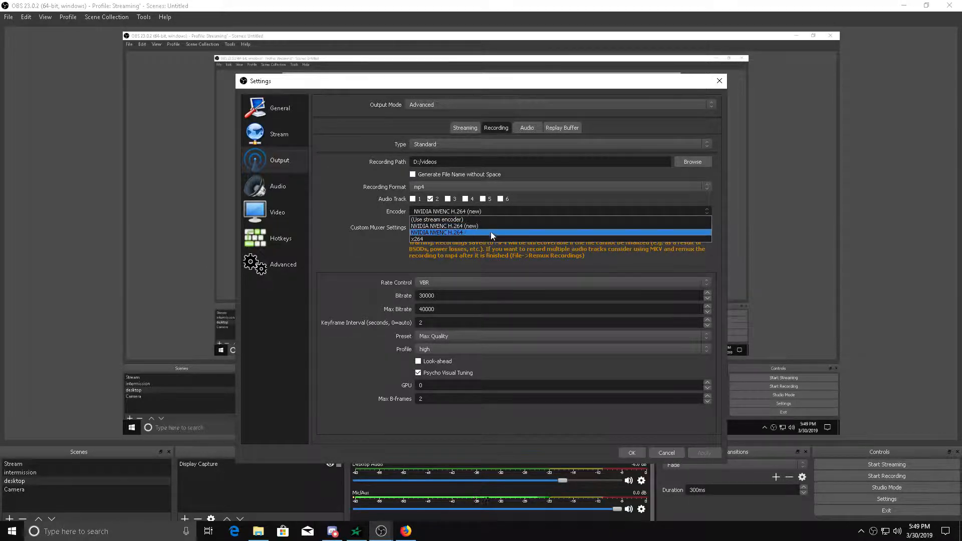
pyautogui.moveTo(430, 239)
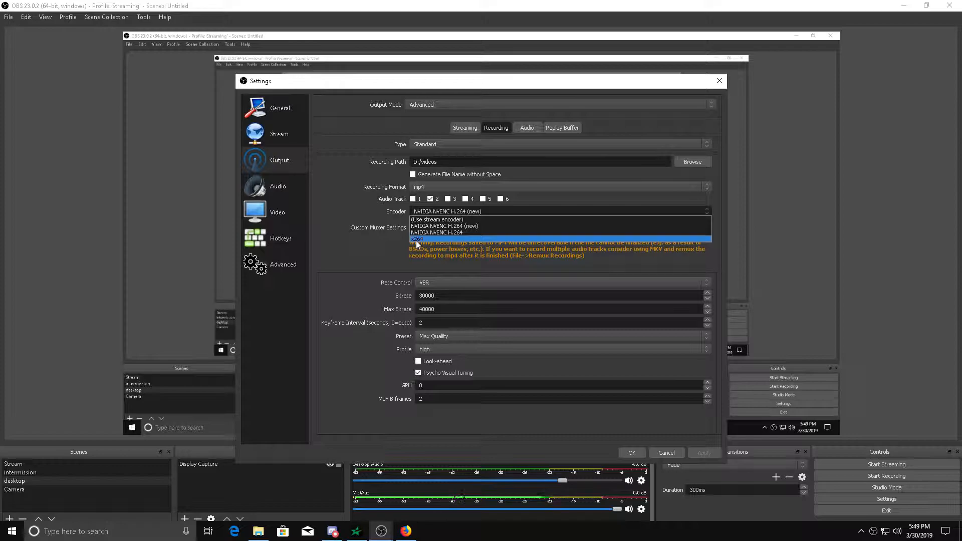
pyautogui.moveTo(436, 233)
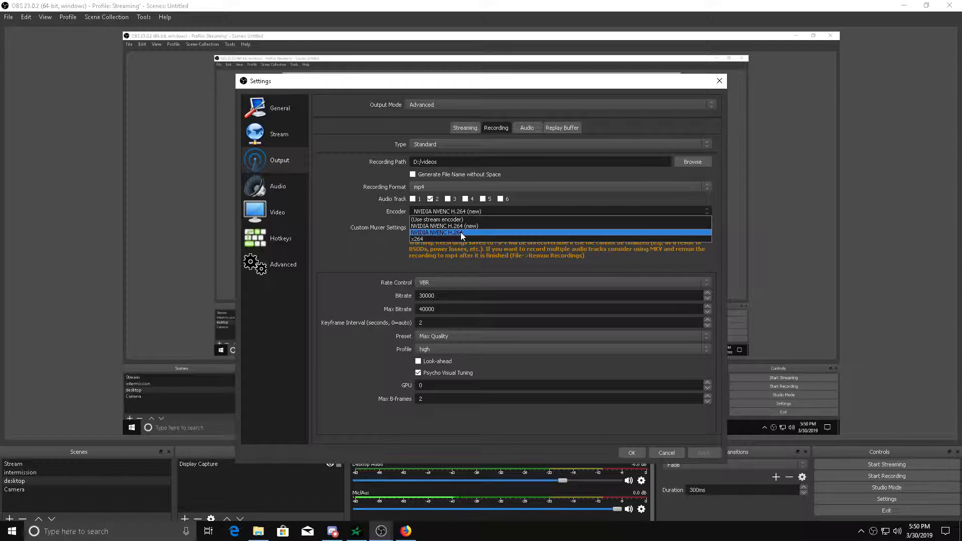
pyautogui.click(436, 233)
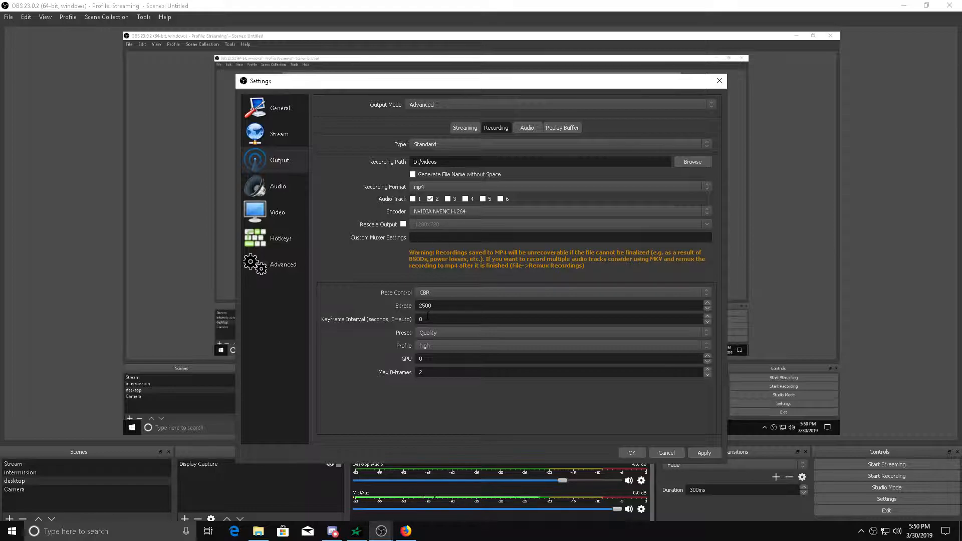
pyautogui.click(558, 292)
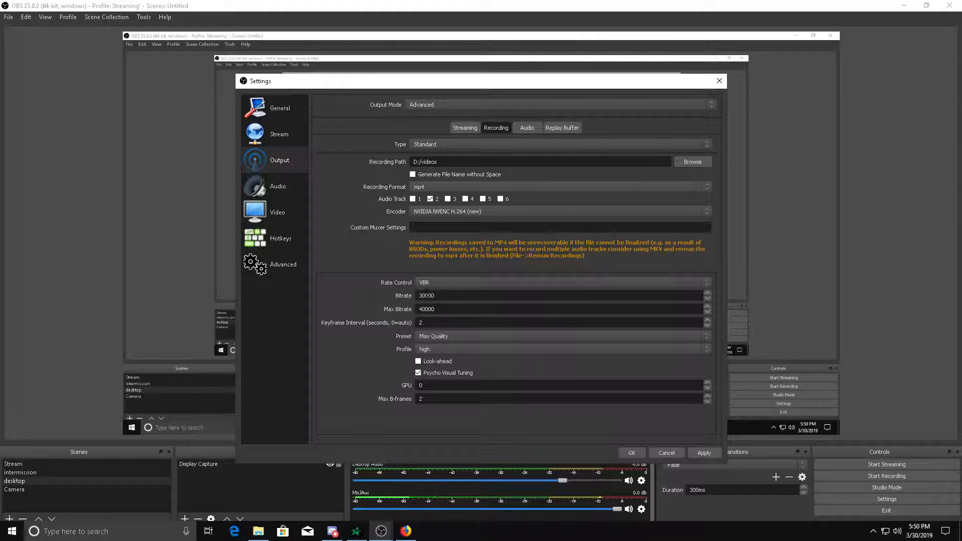
pyautogui.write('30300')
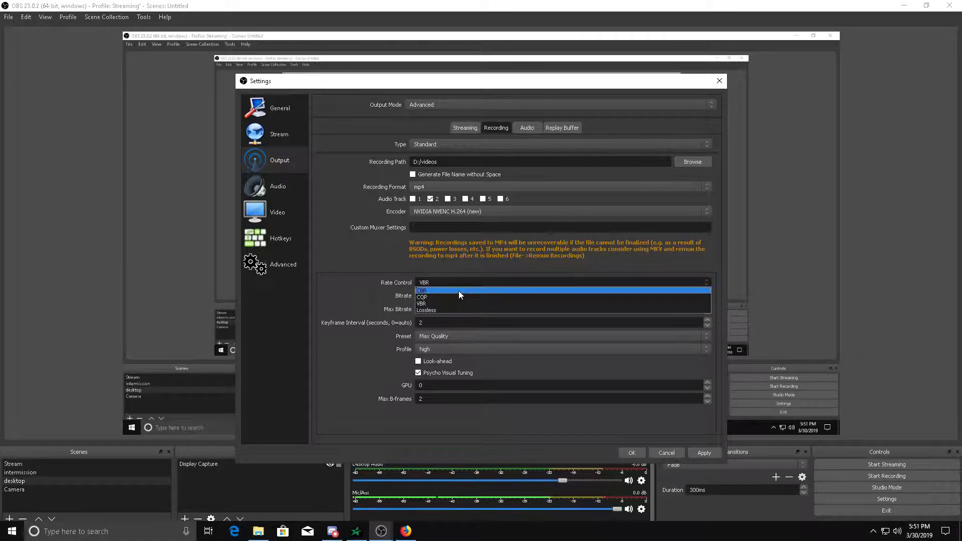
pyautogui.click(422, 290)
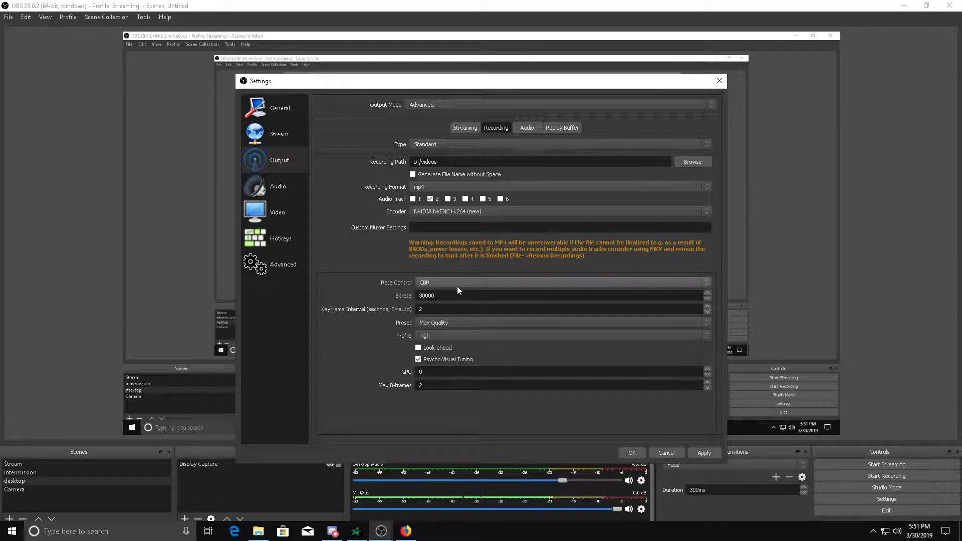
pyautogui.click(560, 283)
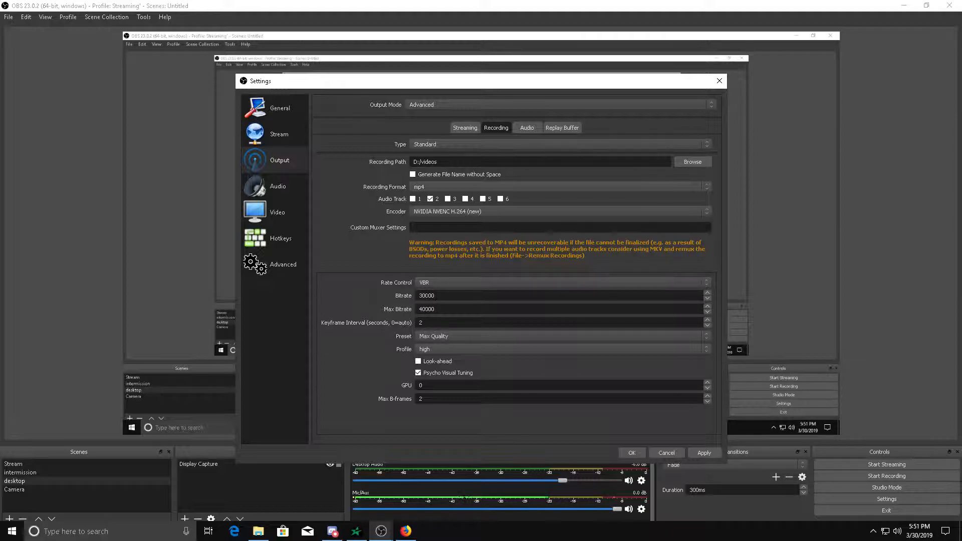
pyautogui.moveTo(441, 304)
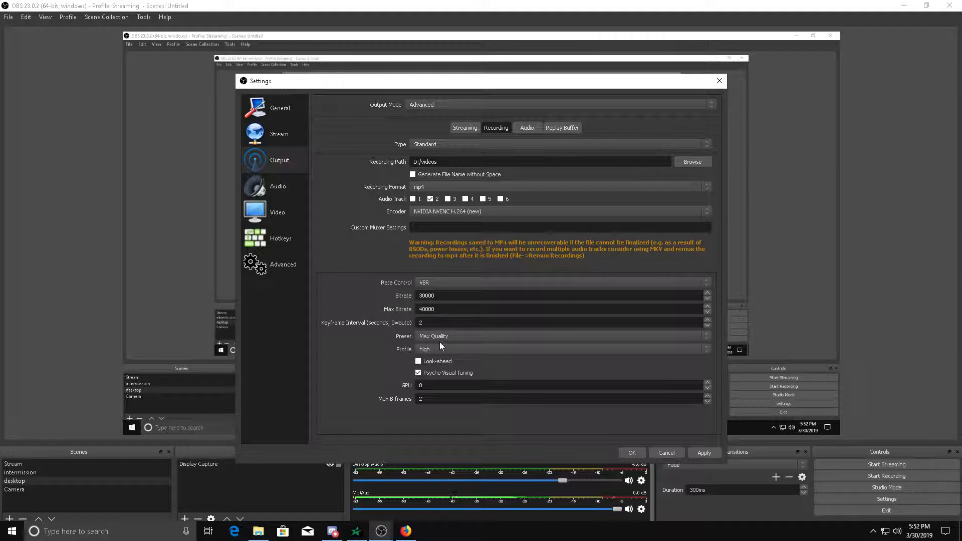
pyautogui.moveTo(334, 329)
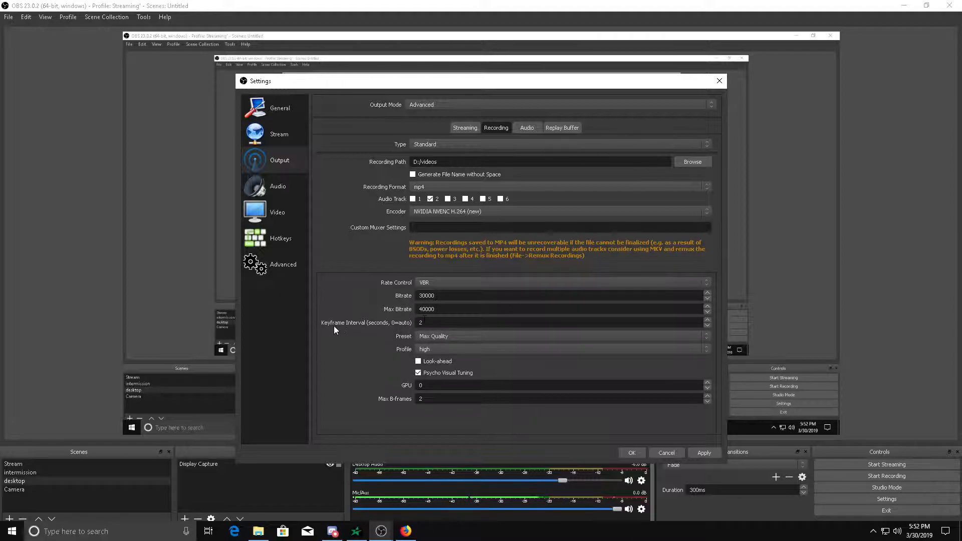
pyautogui.moveTo(464, 154)
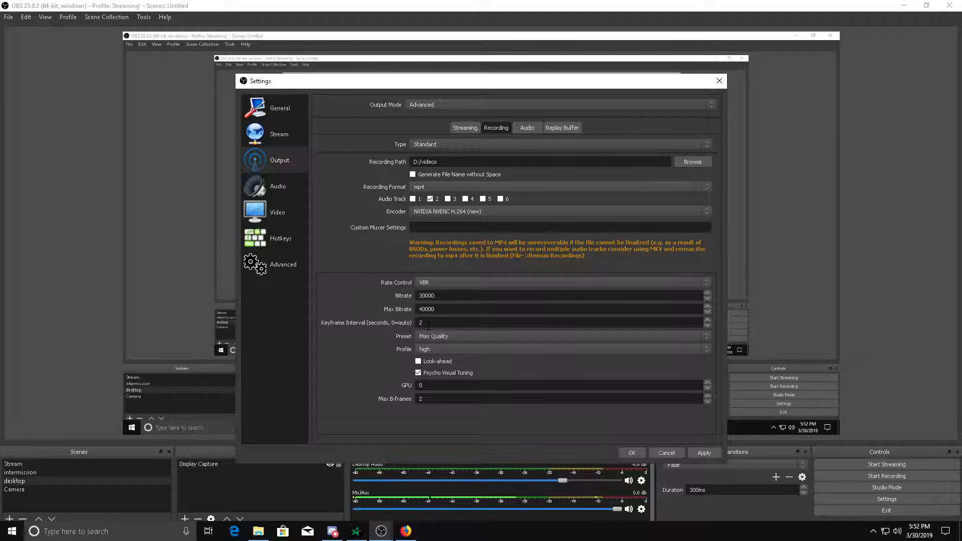
pyautogui.moveTo(373, 334)
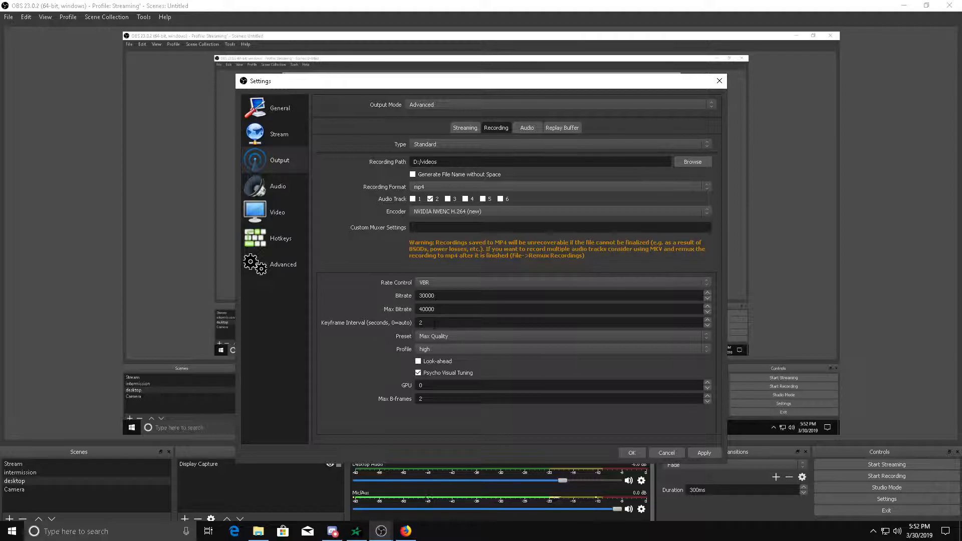
pyautogui.moveTo(475, 330)
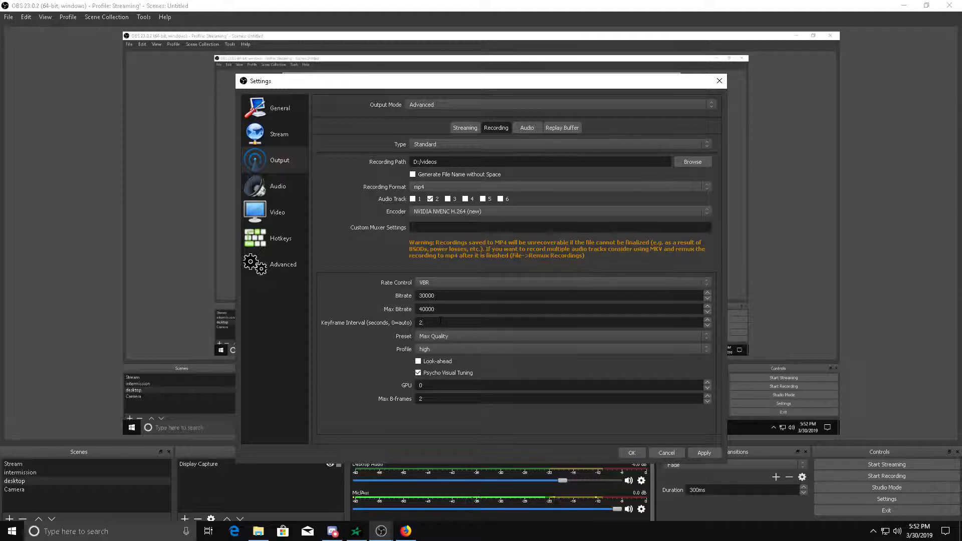
pyautogui.write('4')
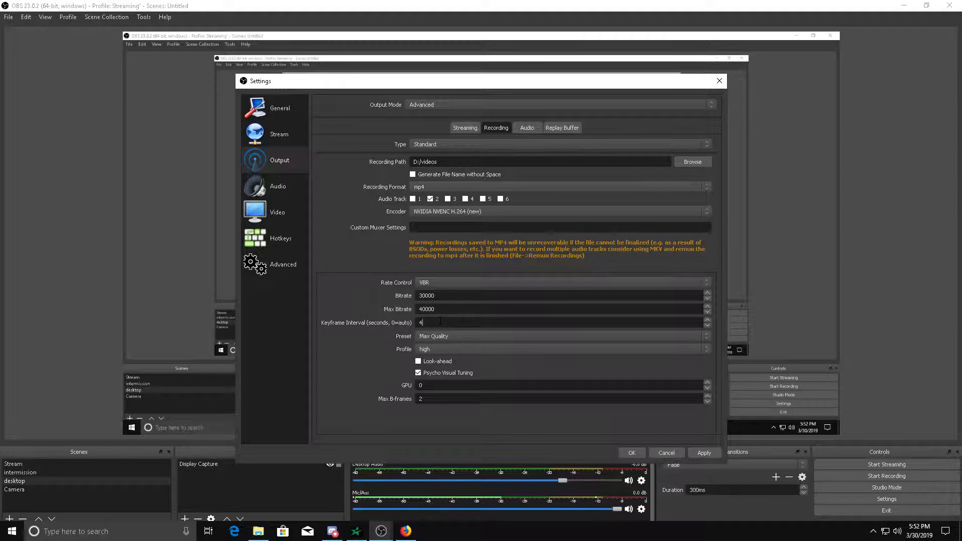
pyautogui.write('2')
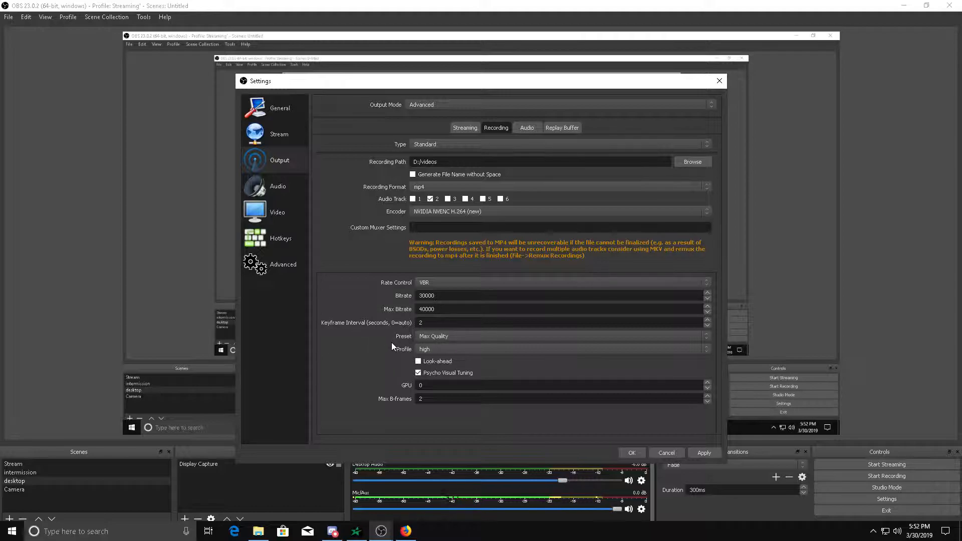
pyautogui.click(558, 349)
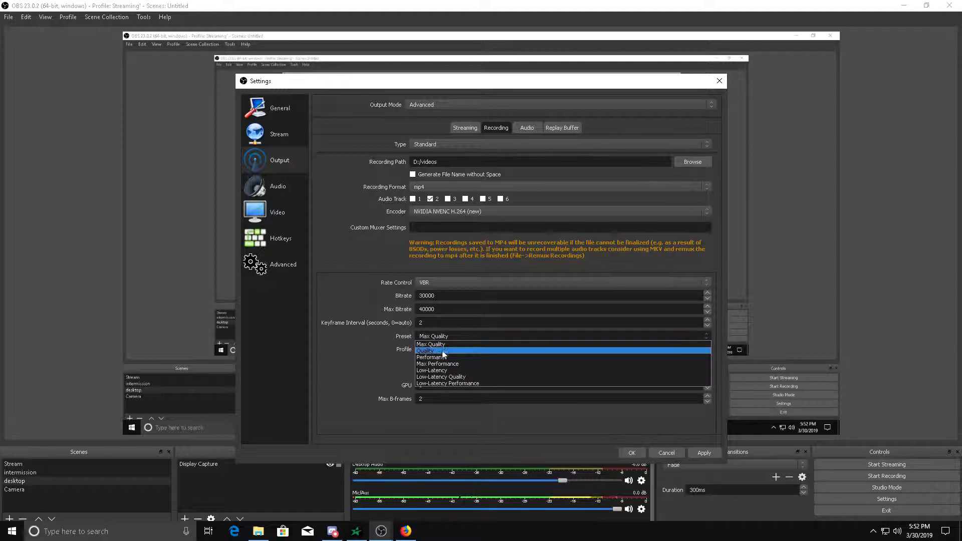
pyautogui.moveTo(455, 344)
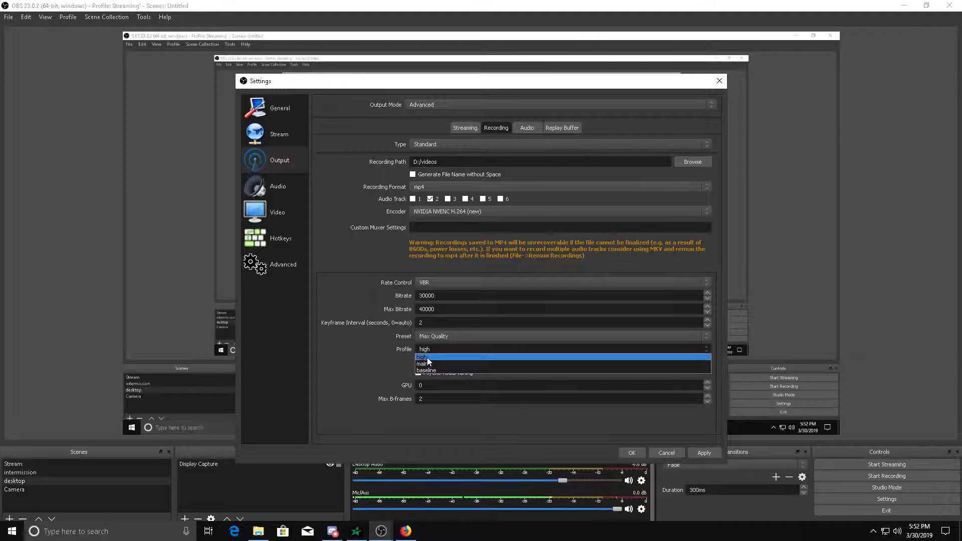
pyautogui.click(421, 358)
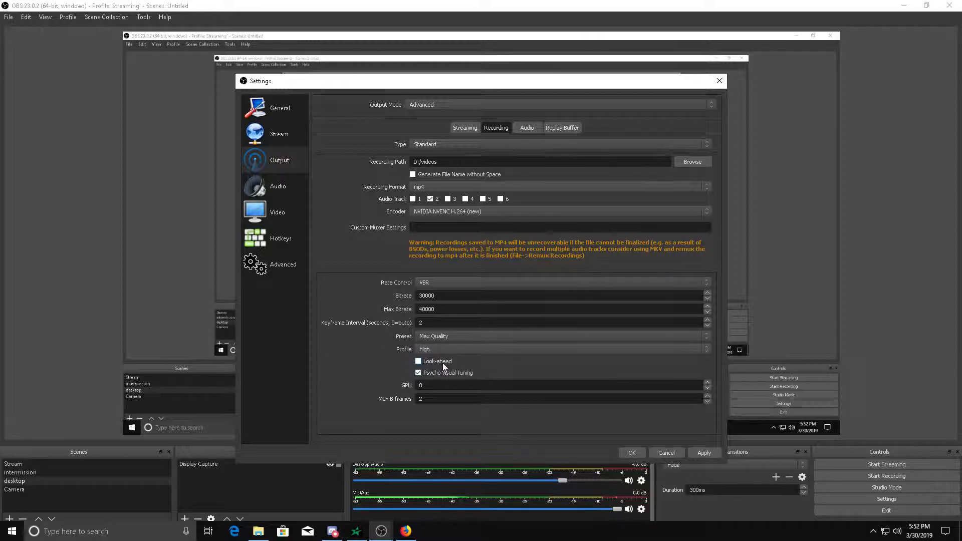
pyautogui.moveTo(436, 373)
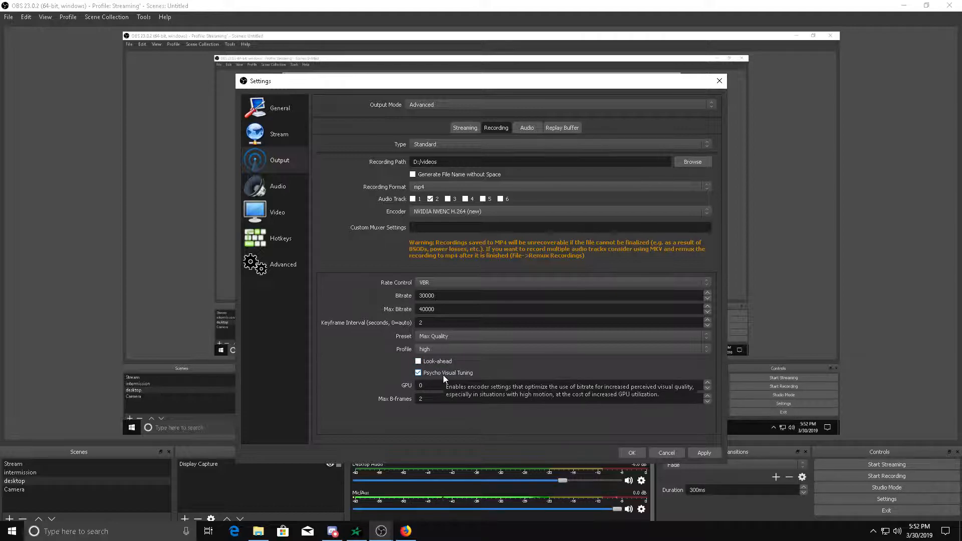
pyautogui.moveTo(453, 378)
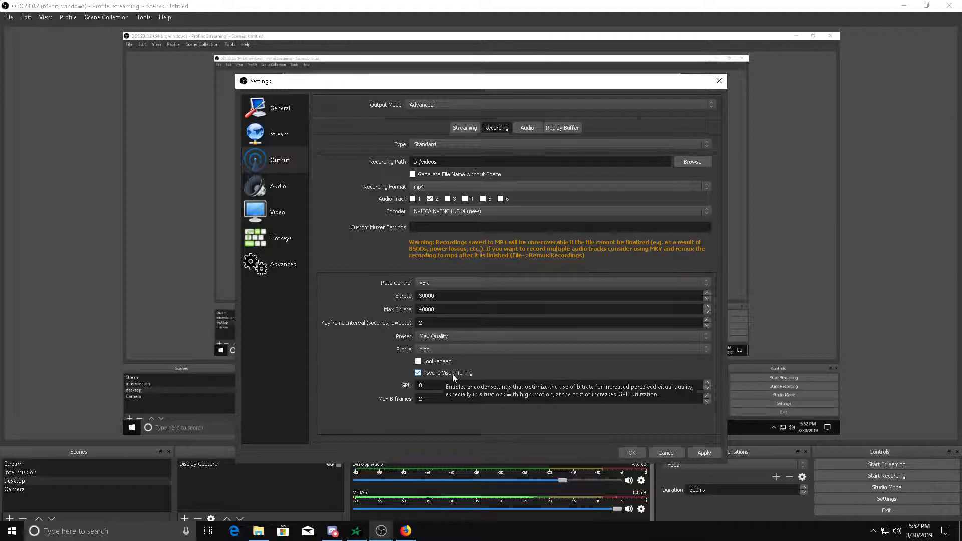
pyautogui.moveTo(440, 377)
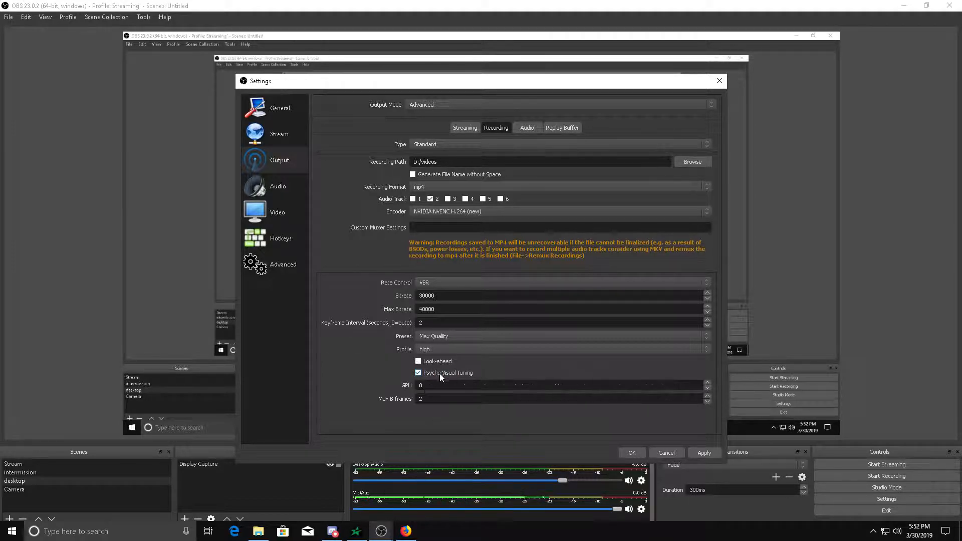
pyautogui.moveTo(463, 376)
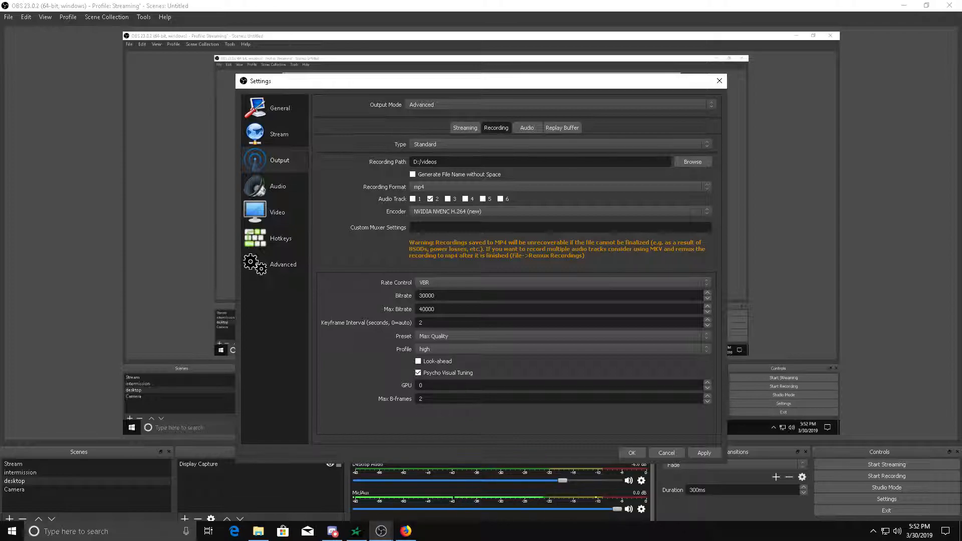
pyautogui.moveTo(500, 414)
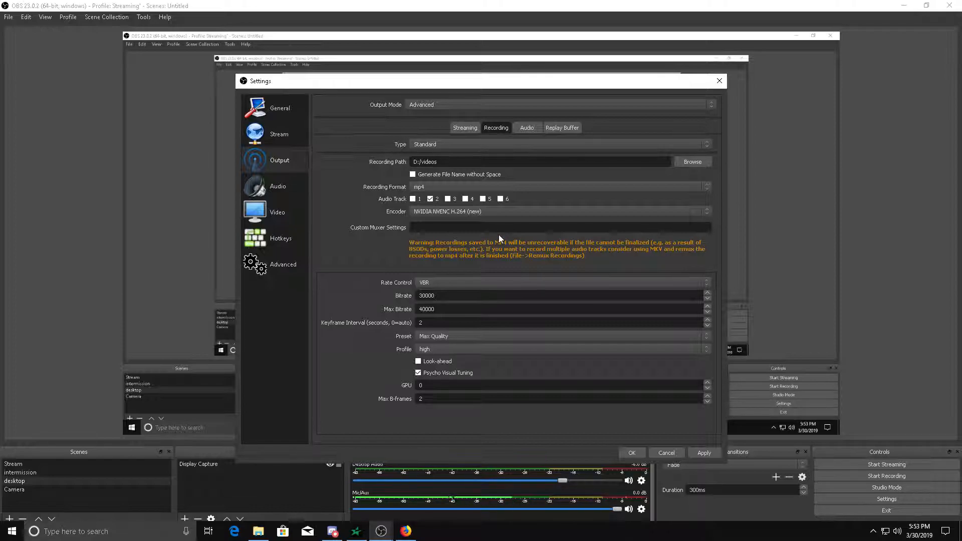
pyautogui.moveTo(498, 238)
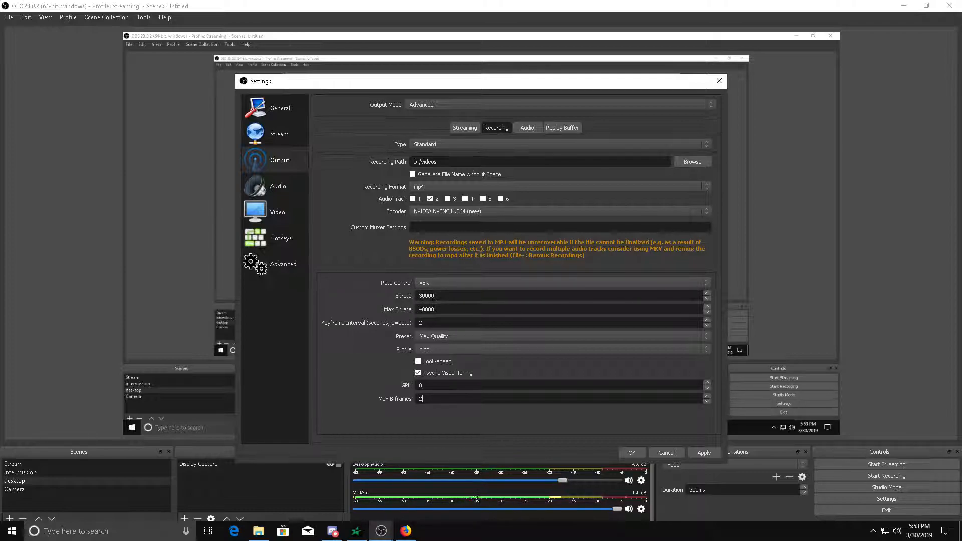
pyautogui.moveTo(442, 268)
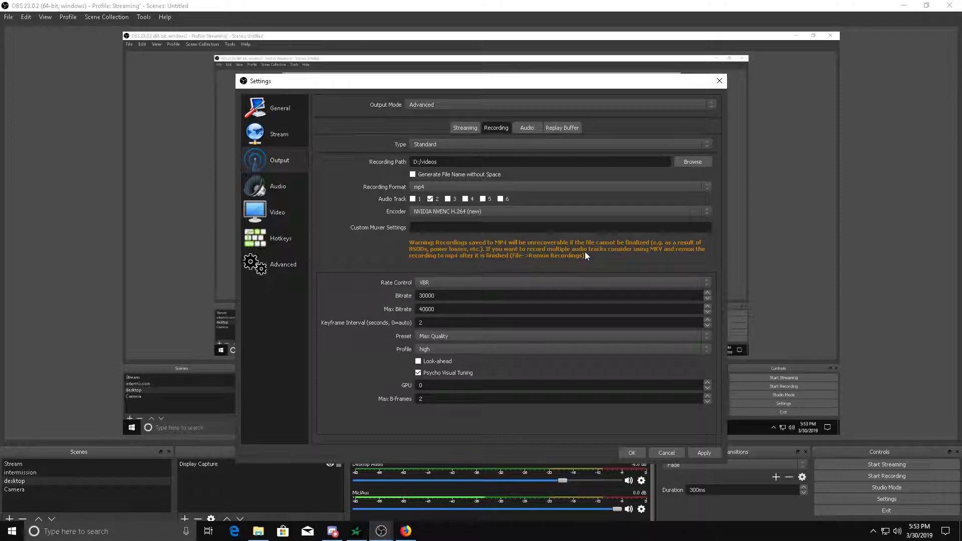
pyautogui.moveTo(333, 269)
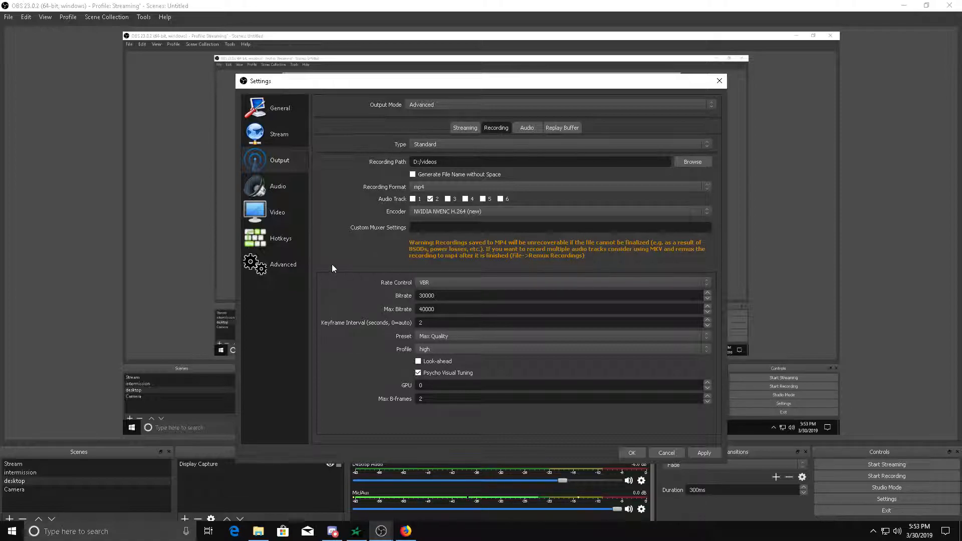
pyautogui.moveTo(559, 529)
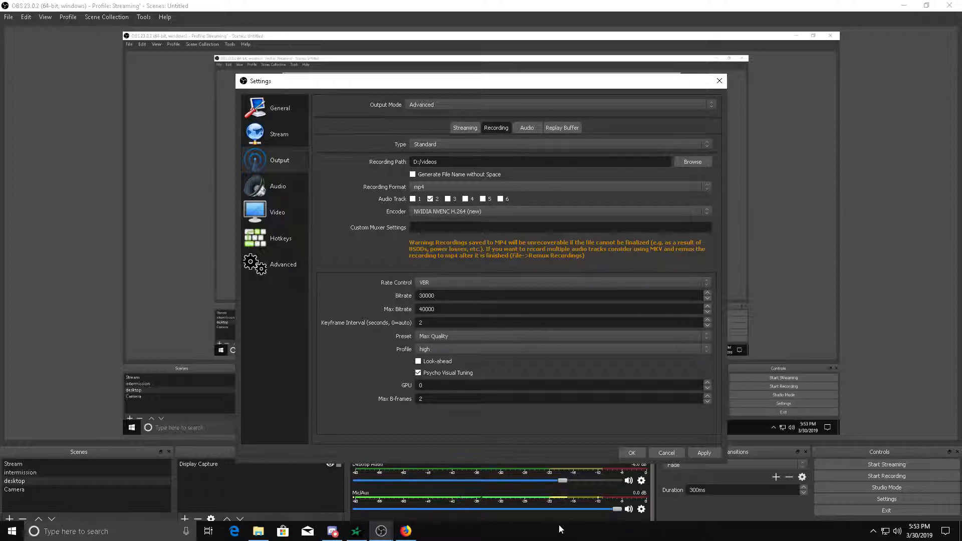